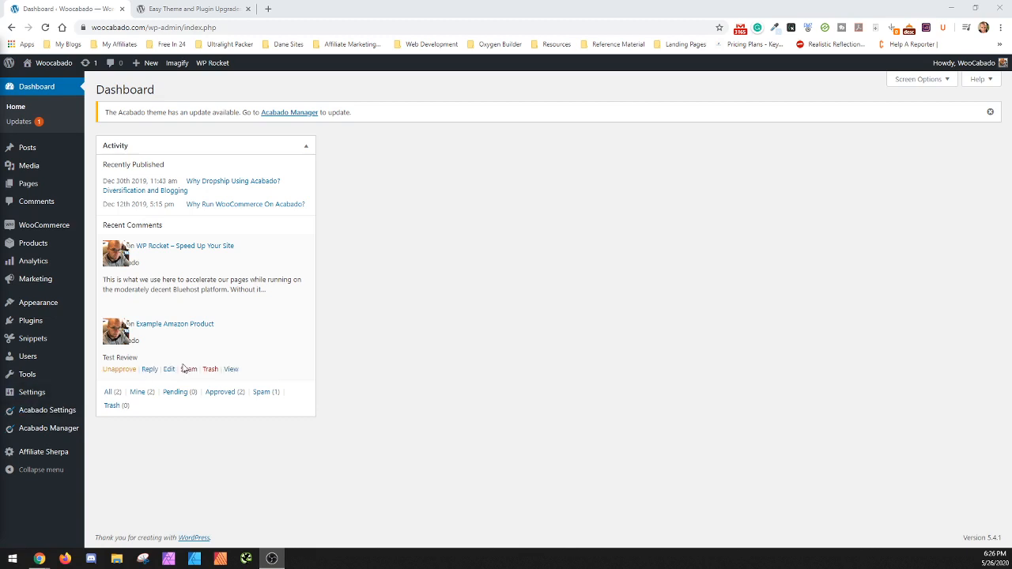
mouse_move(439, 204)
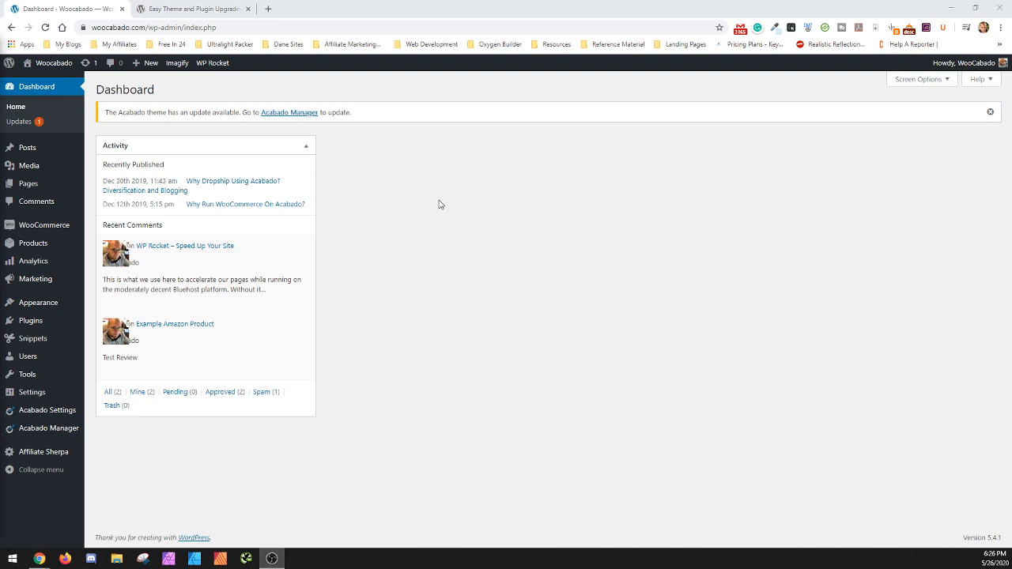
mouse_move(291, 114)
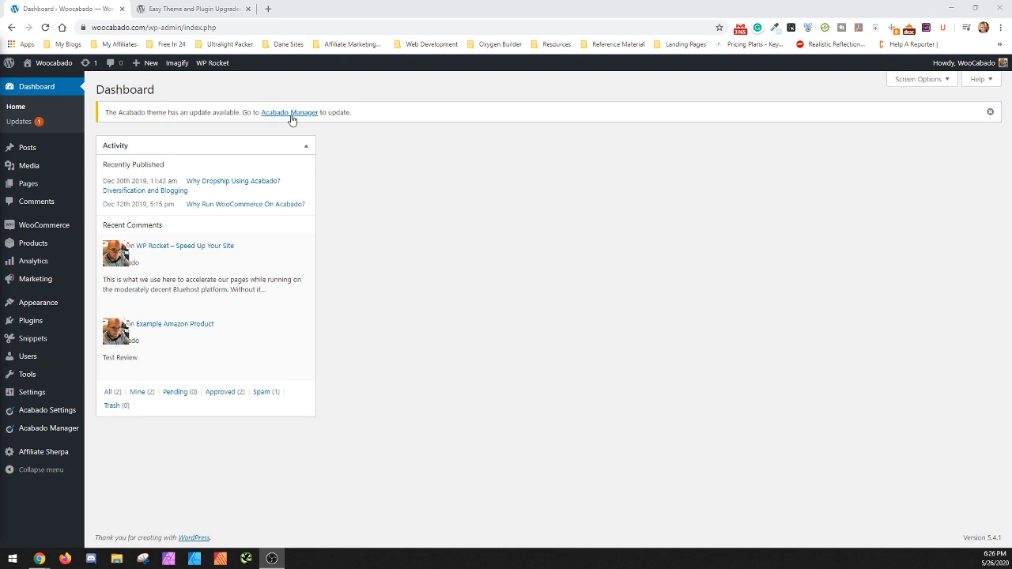
mouse_move(278, 120)
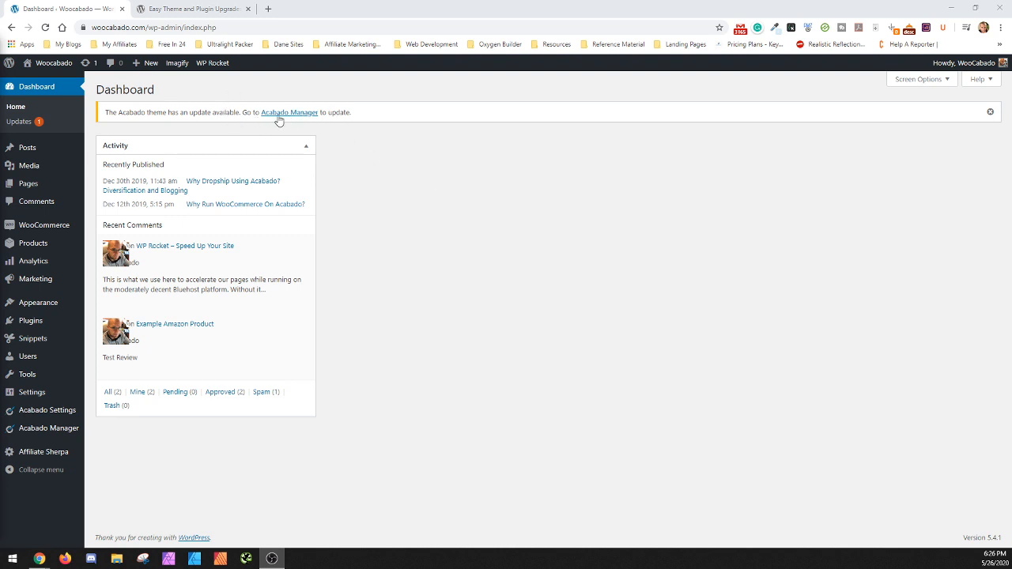
mouse_move(376, 238)
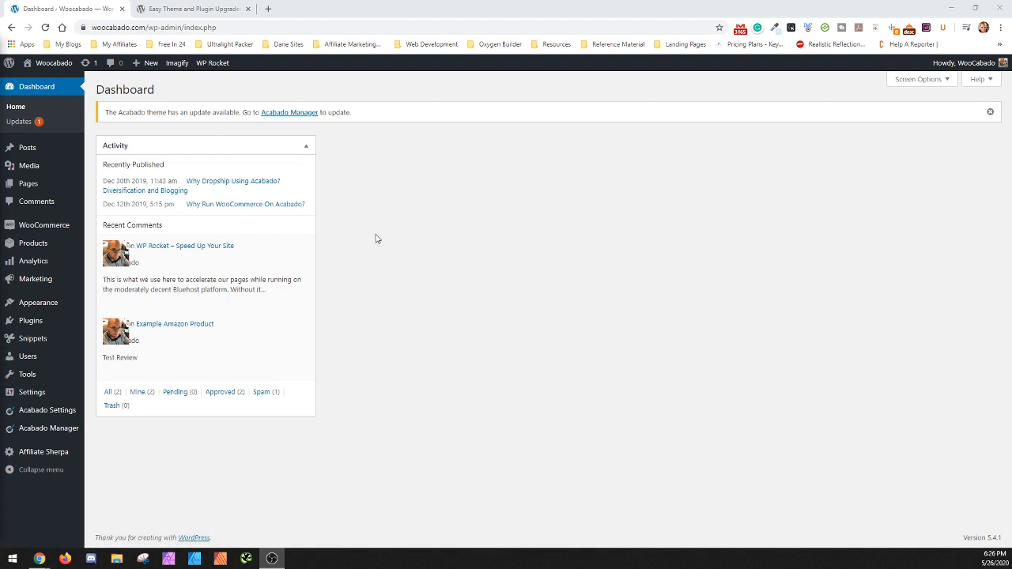
mouse_move(338, 95)
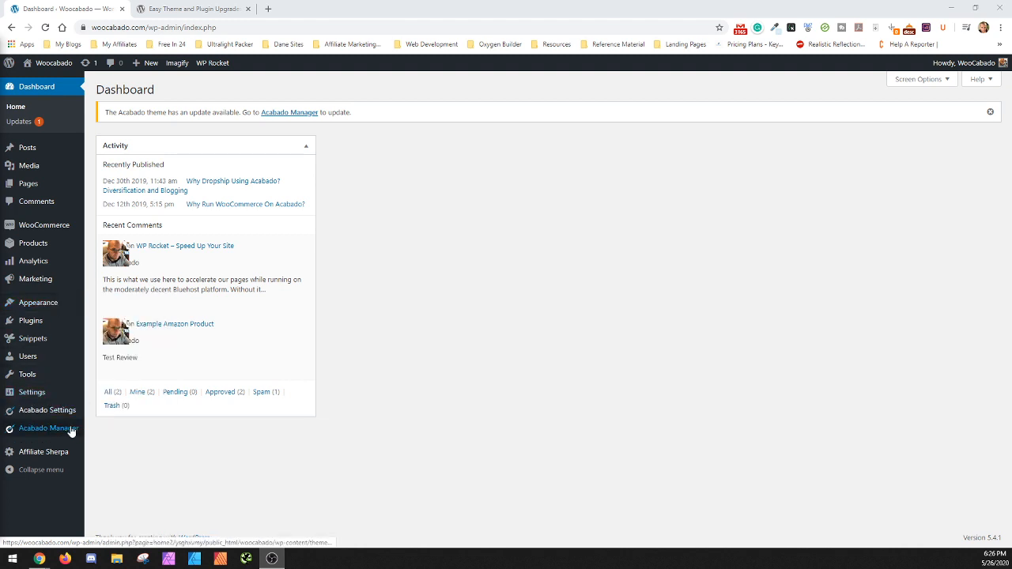
Go to the Acabado Manager page from the dashboard's left admin menu.
left_click(47, 426)
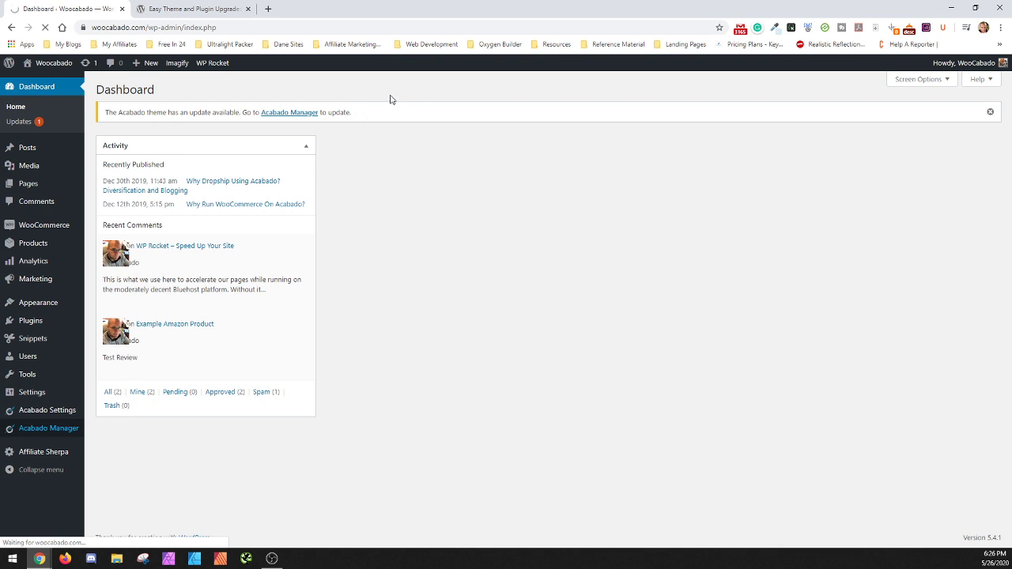
left_click(47, 427)
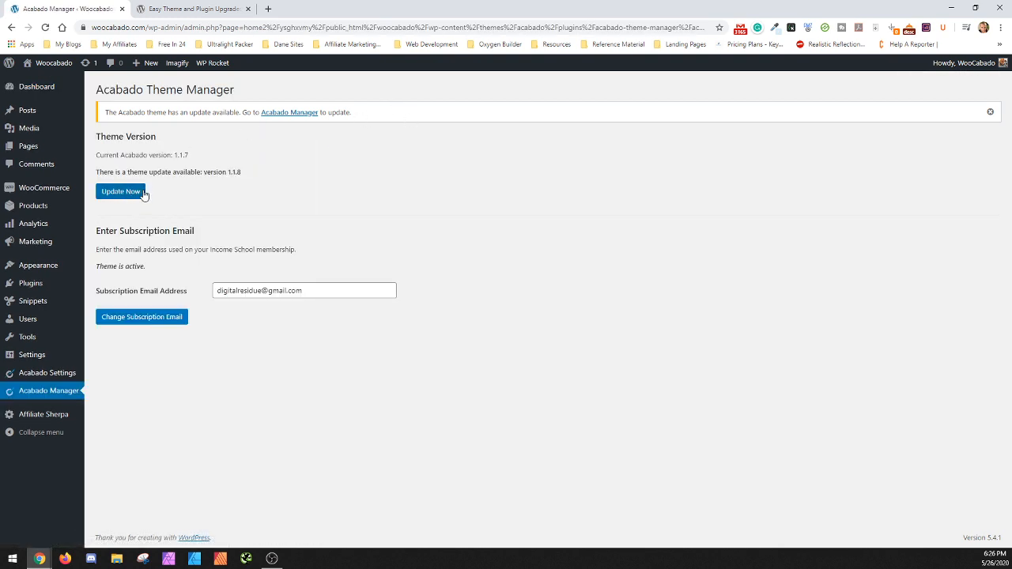
mouse_move(253, 177)
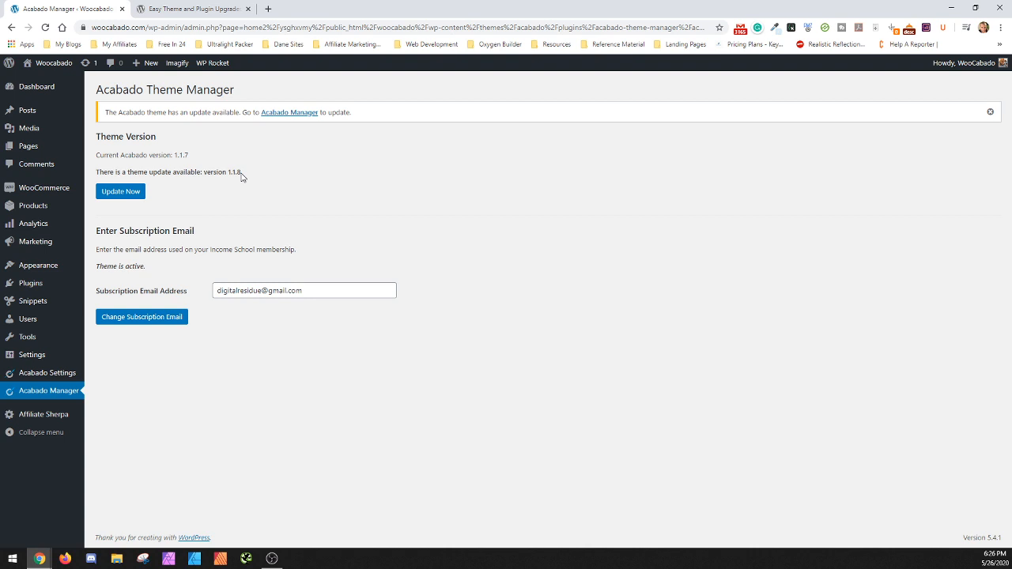
mouse_move(256, 159)
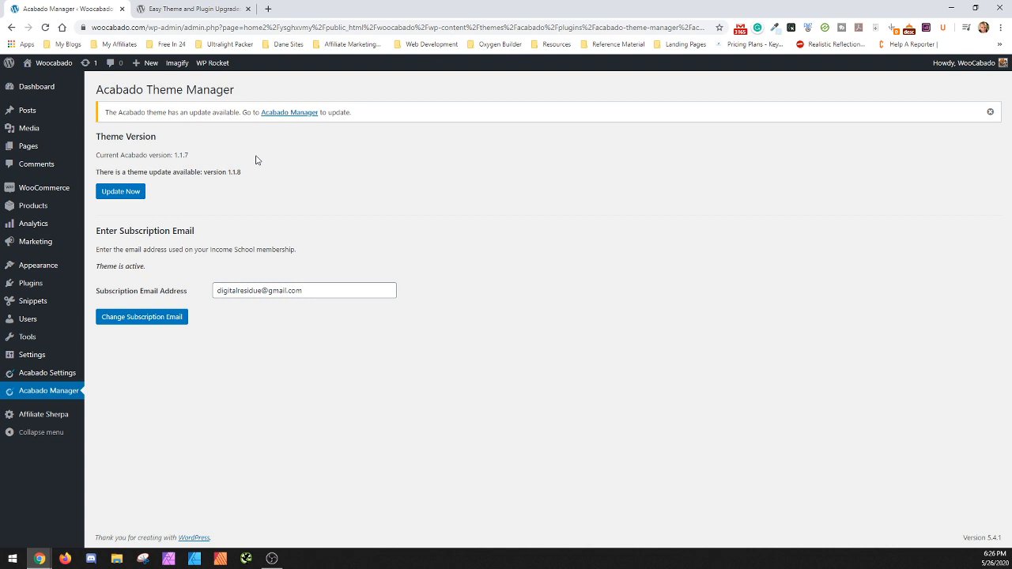
mouse_move(284, 158)
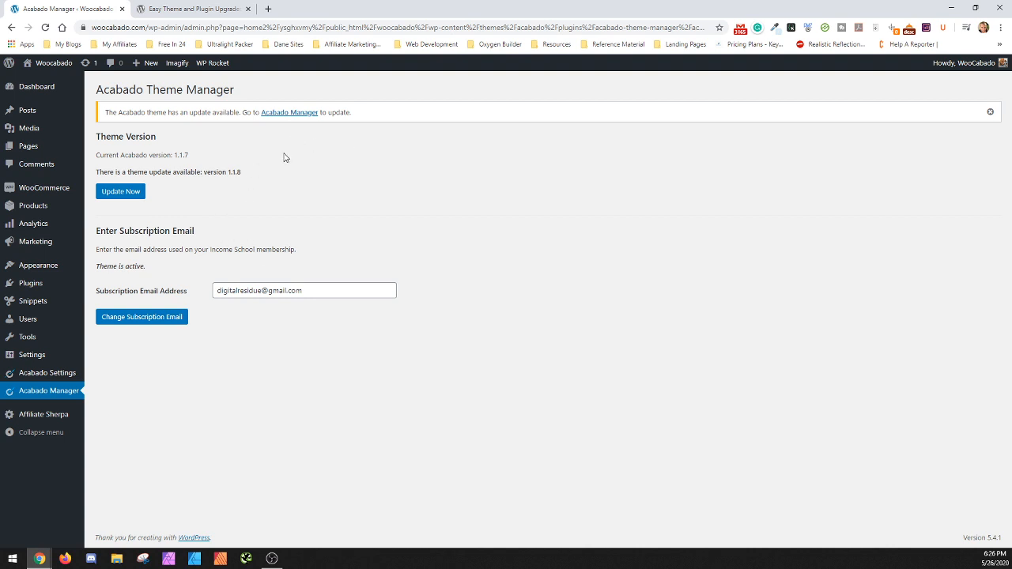
mouse_move(242, 175)
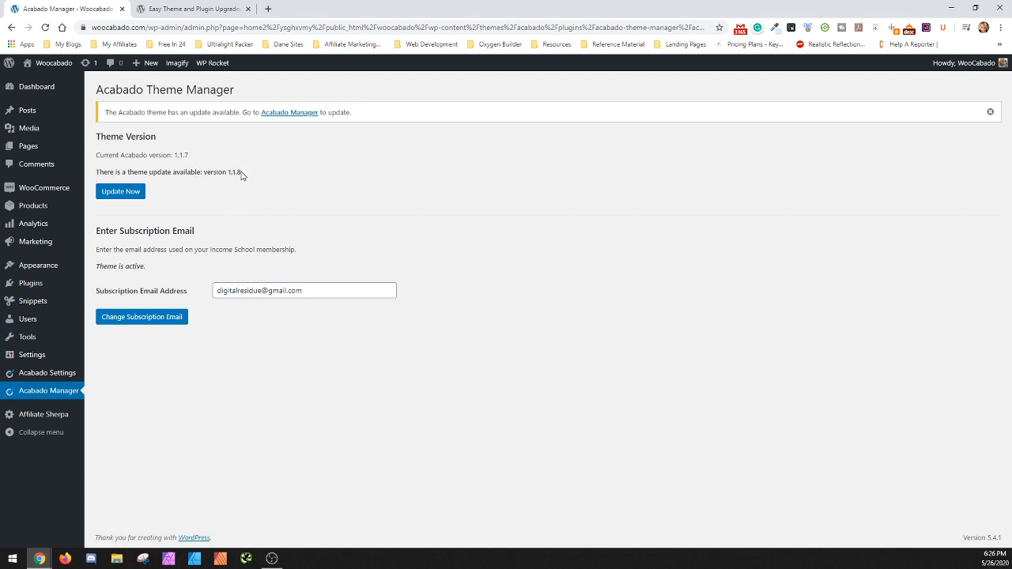
mouse_move(240, 160)
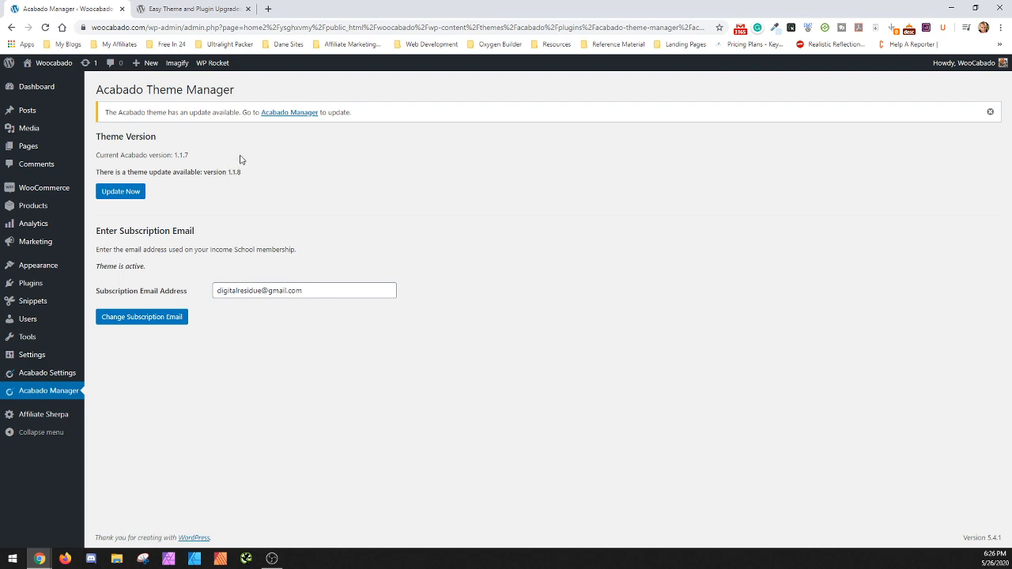
Visit incomeschool.com in a new tab and reach the Acabado Download and Install page.
left_click(393, 9)
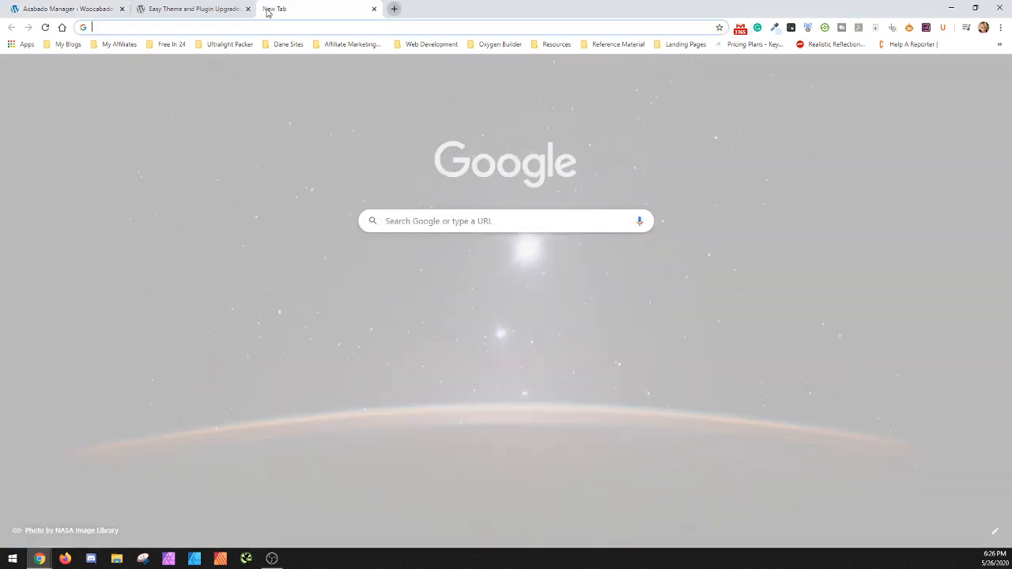
type("incomeschool.com")
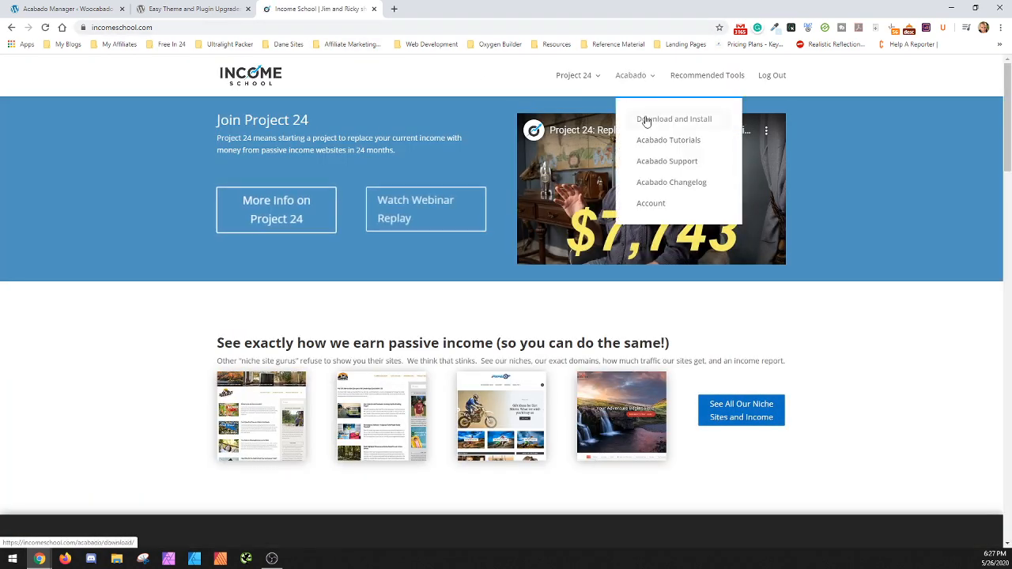
left_click(673, 119)
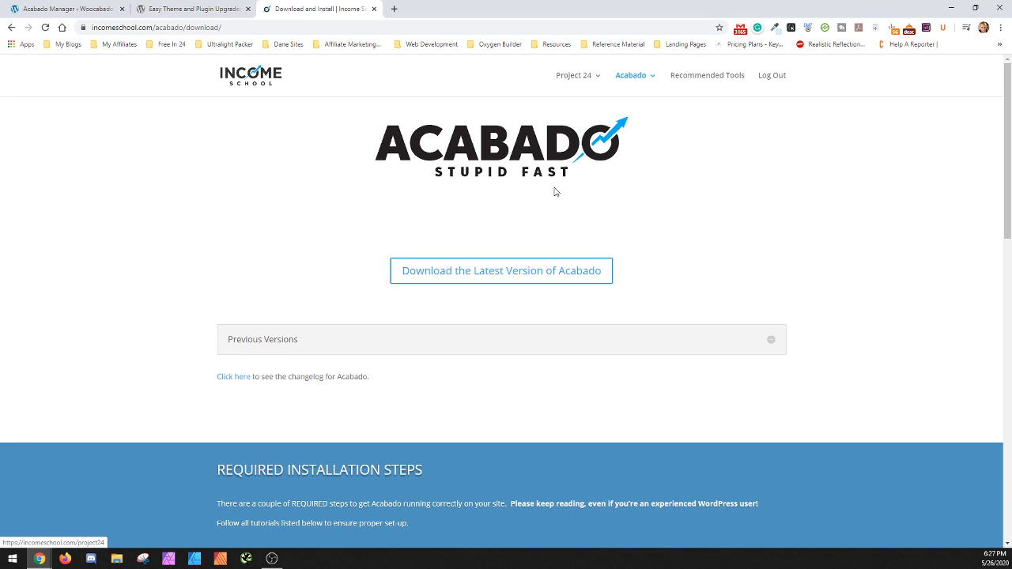
mouse_move(522, 278)
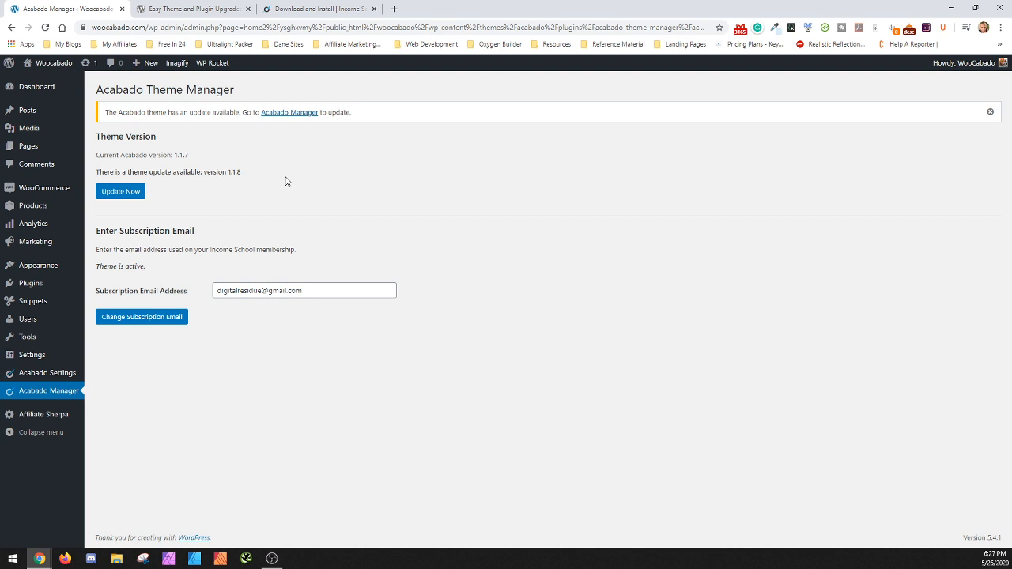
mouse_move(243, 180)
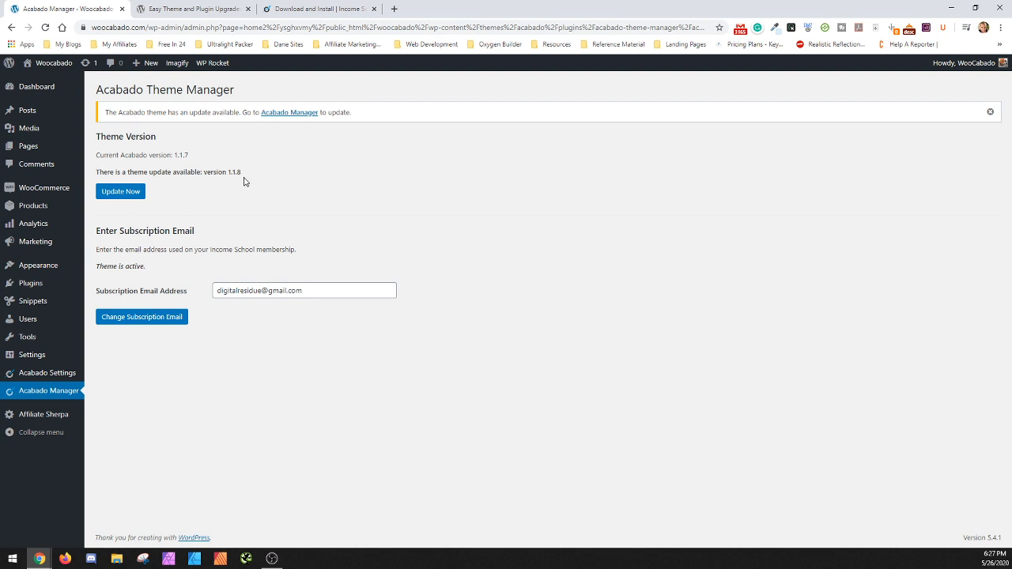
mouse_move(237, 182)
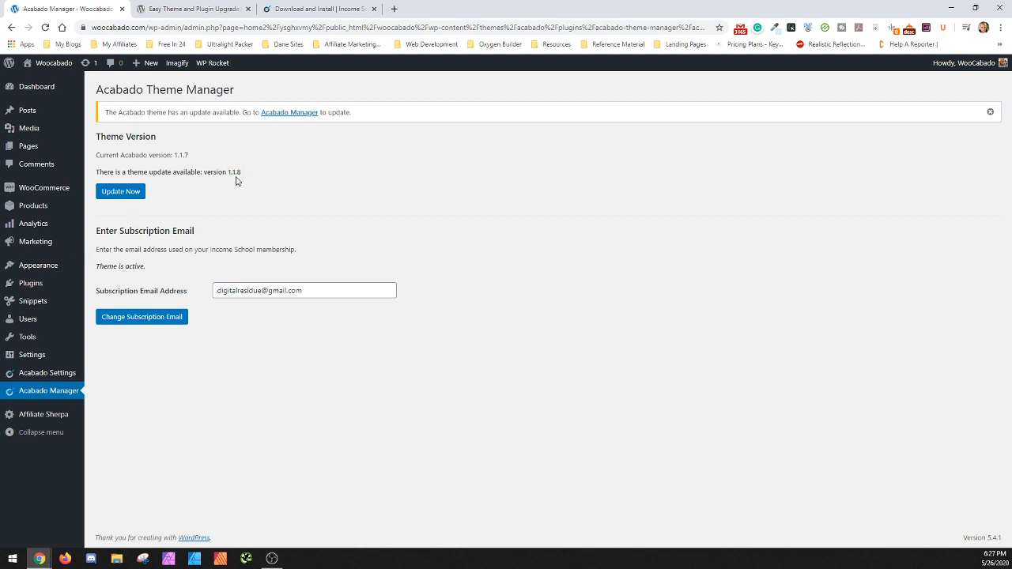
mouse_move(417, 204)
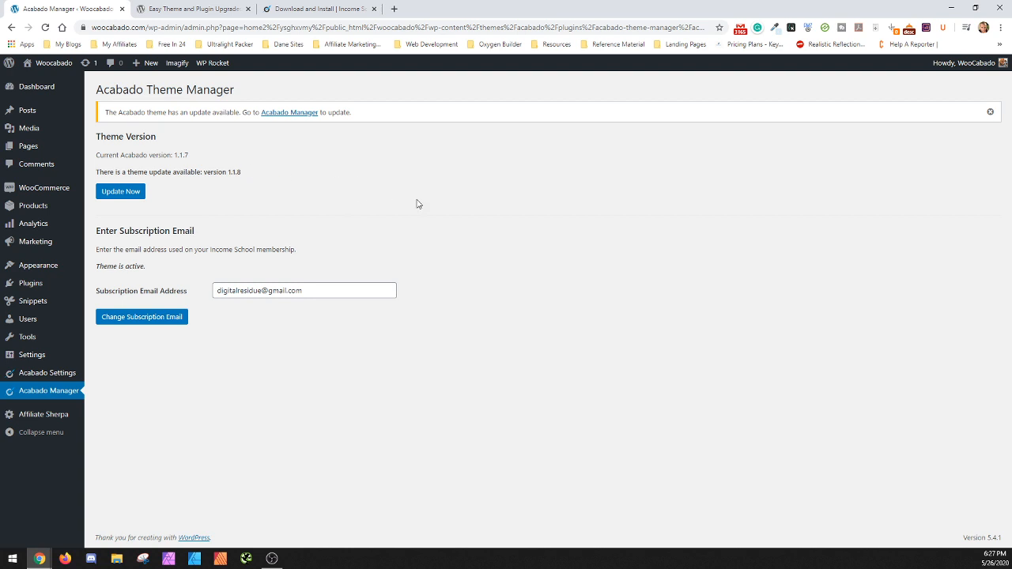
mouse_move(265, 193)
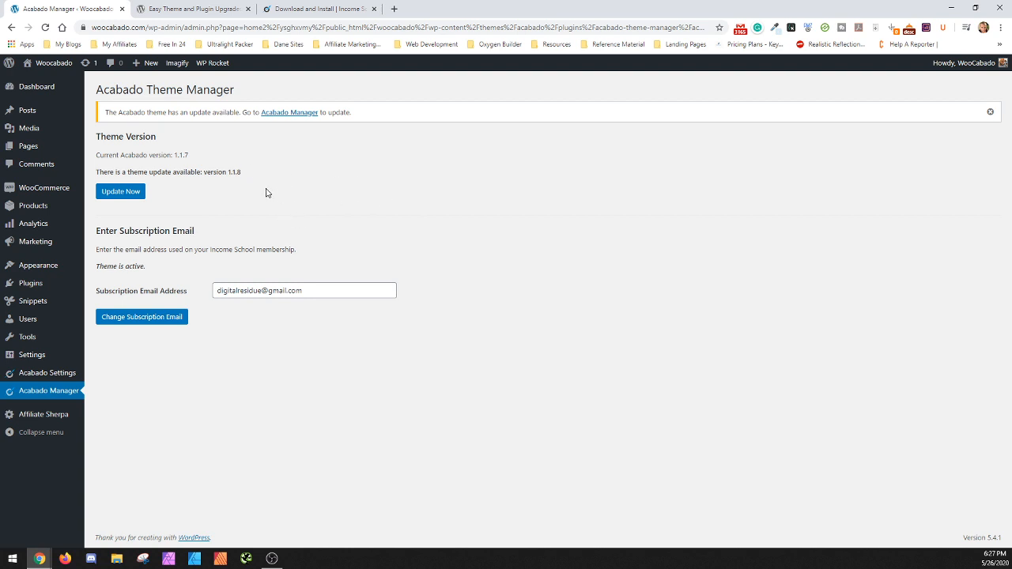
mouse_move(101, 349)
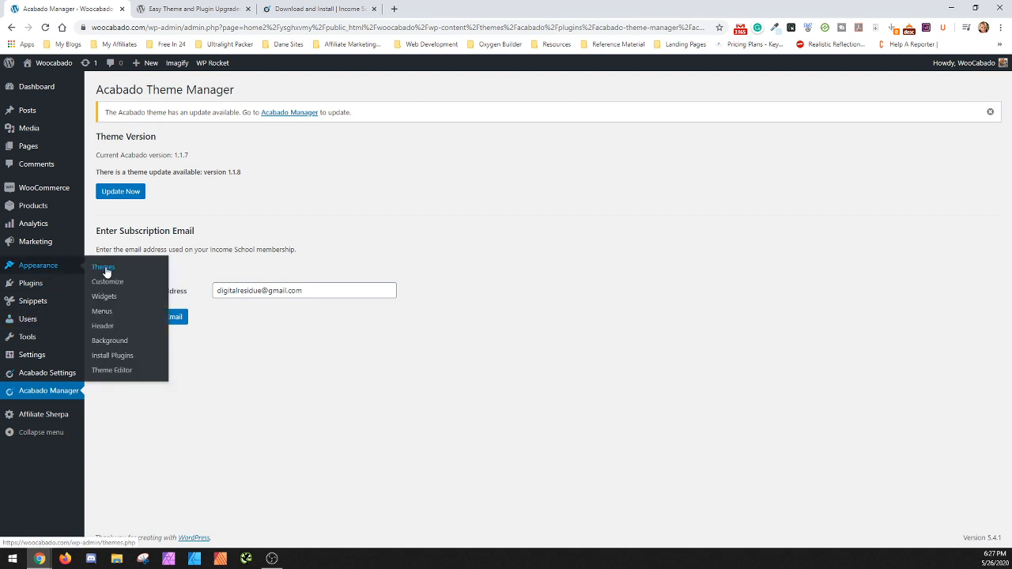
From the Themes list, visit the live Woocabado home page via Visit Site and look down it.
left_click(103, 266)
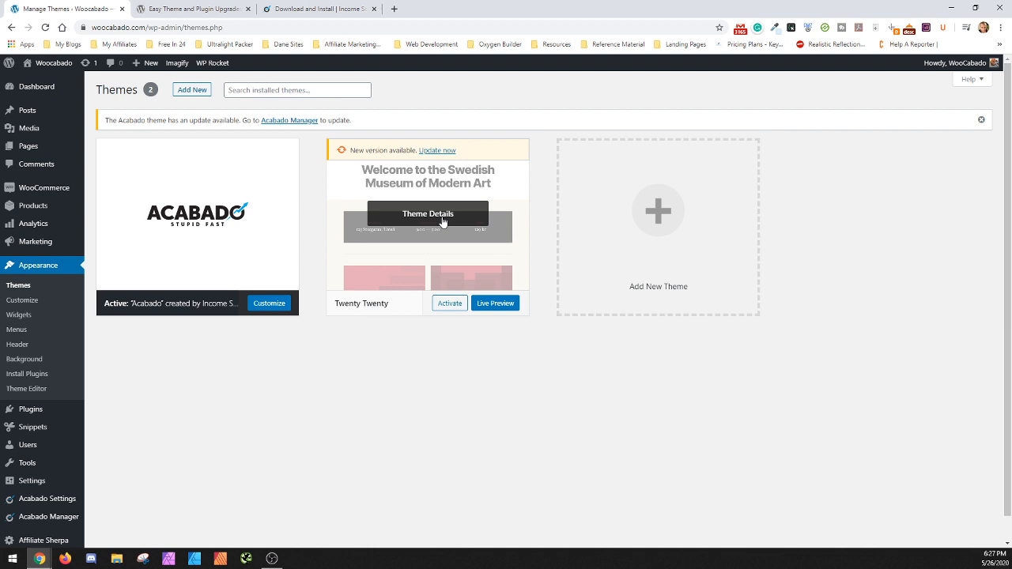
mouse_move(448, 303)
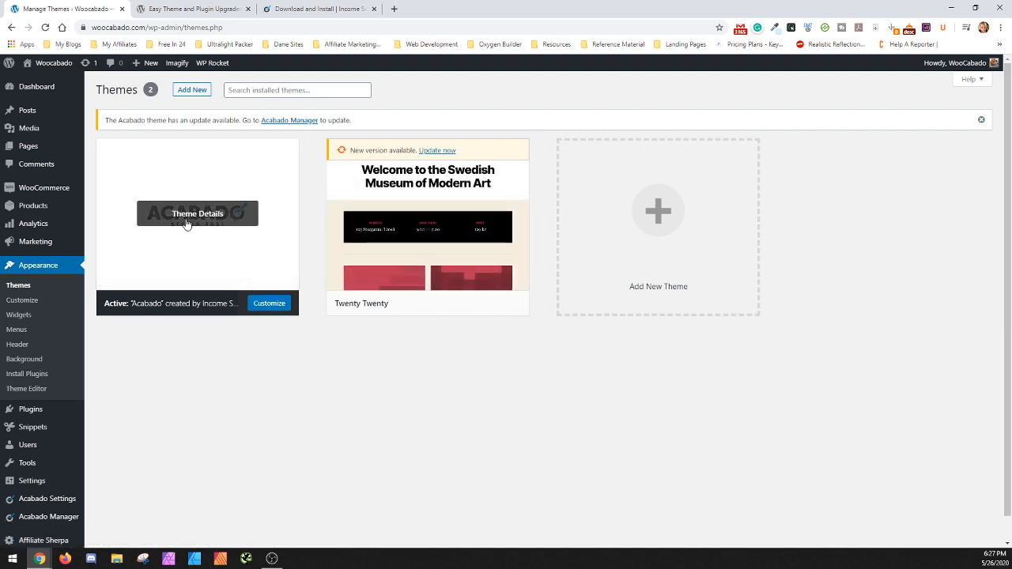
mouse_move(457, 104)
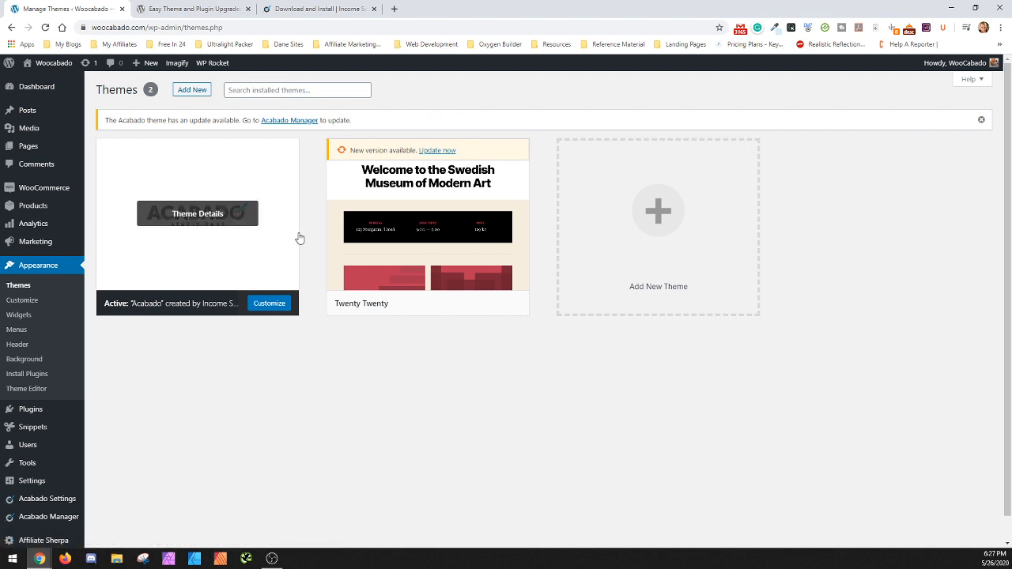
mouse_move(427, 253)
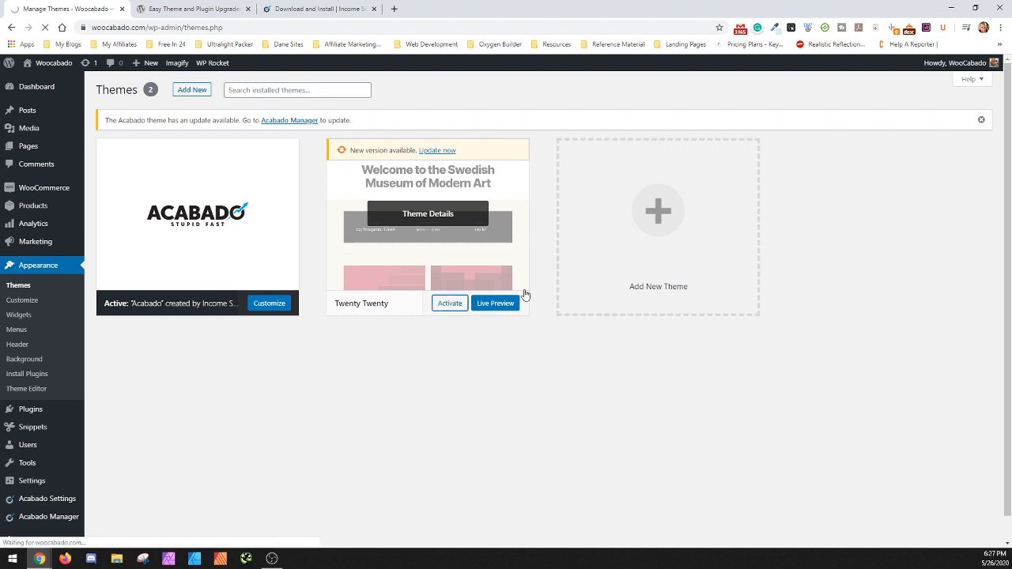
mouse_move(196, 212)
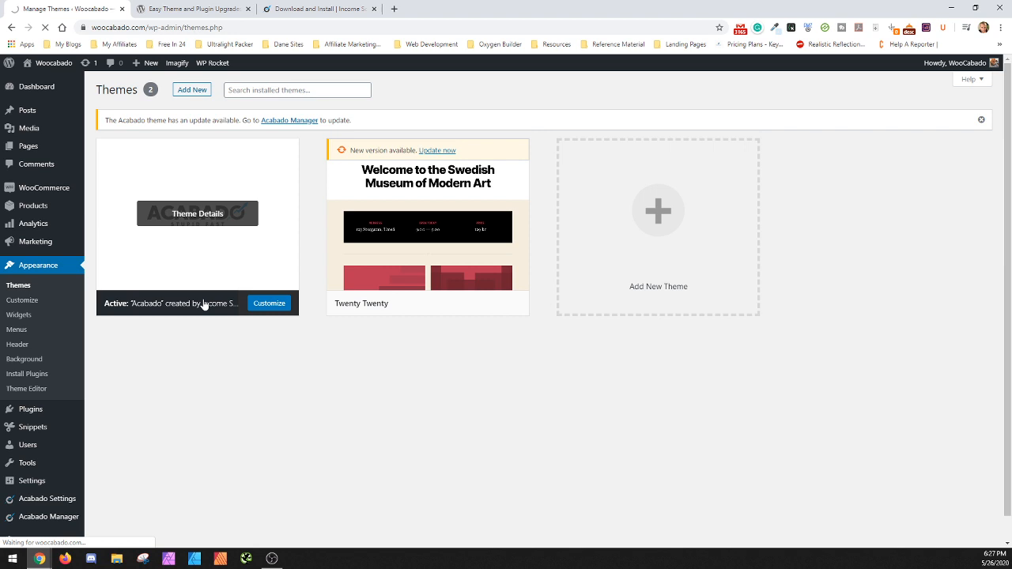
mouse_move(247, 218)
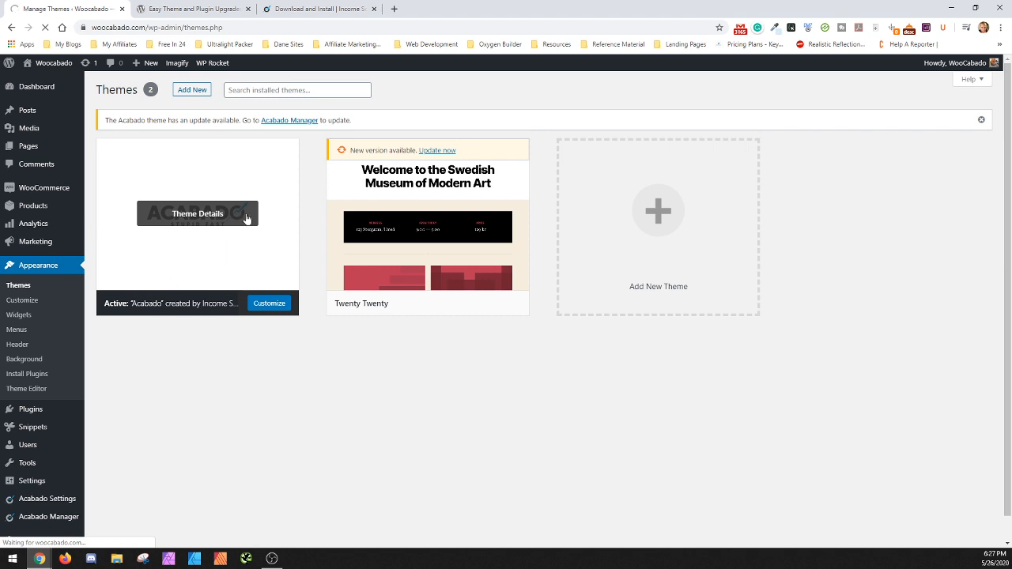
mouse_move(456, 259)
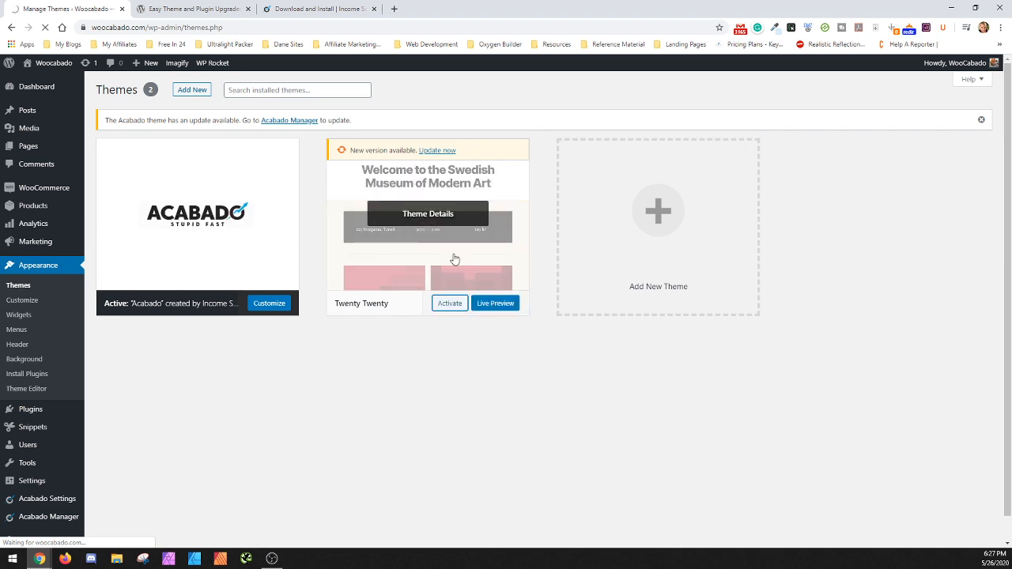
mouse_move(560, 209)
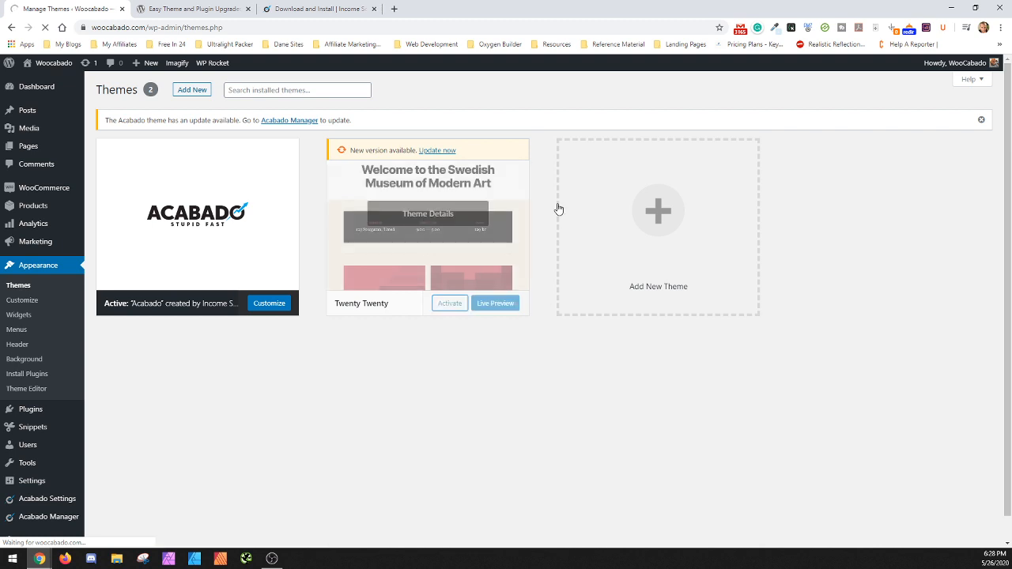
left_click(449, 304)
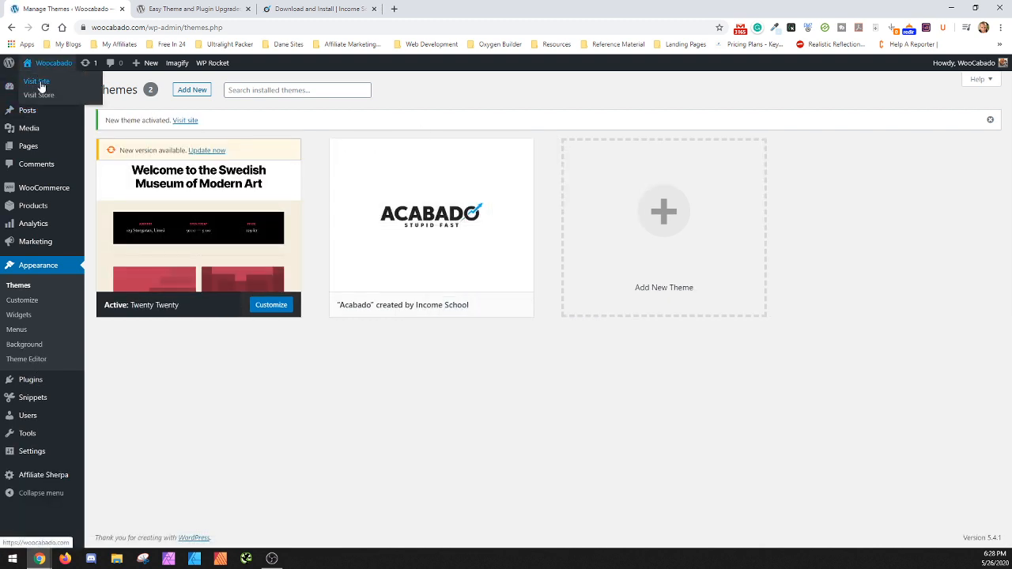
left_click(35, 82)
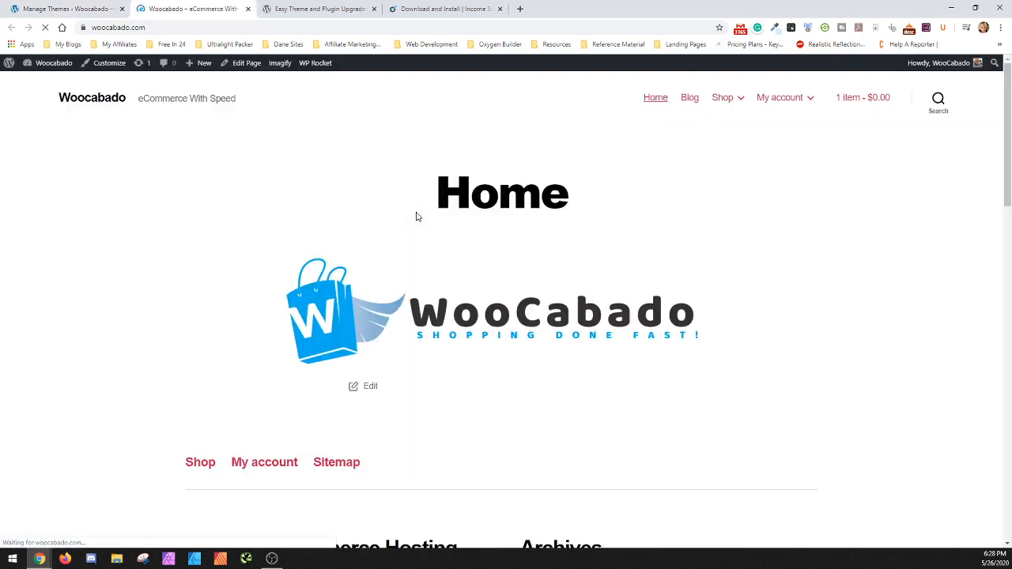
scroll("down", 3)
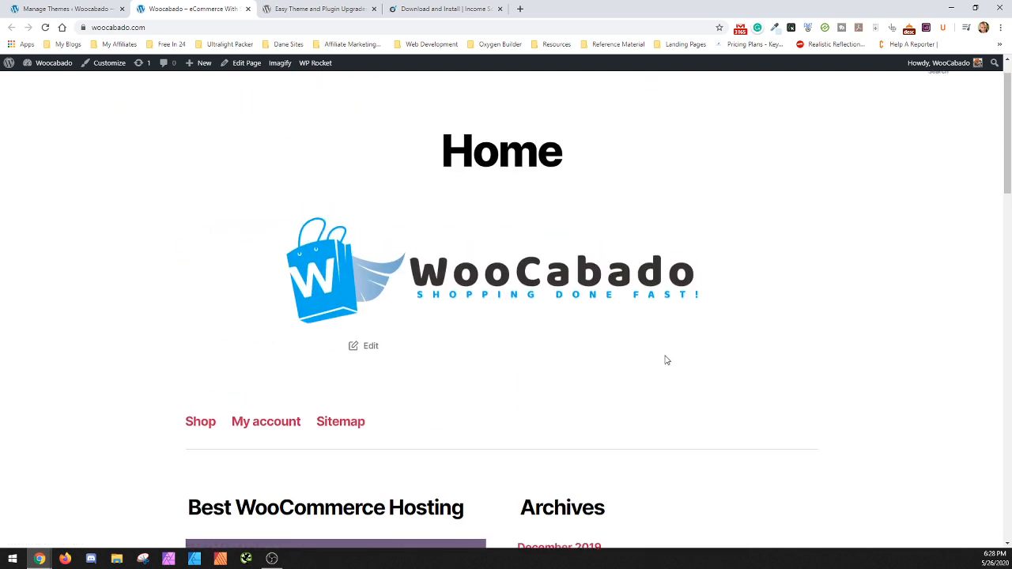
Delete Acabado from its Theme Details, leaving Twenty Twenty, whose details are then shown.
left_click(64, 9)
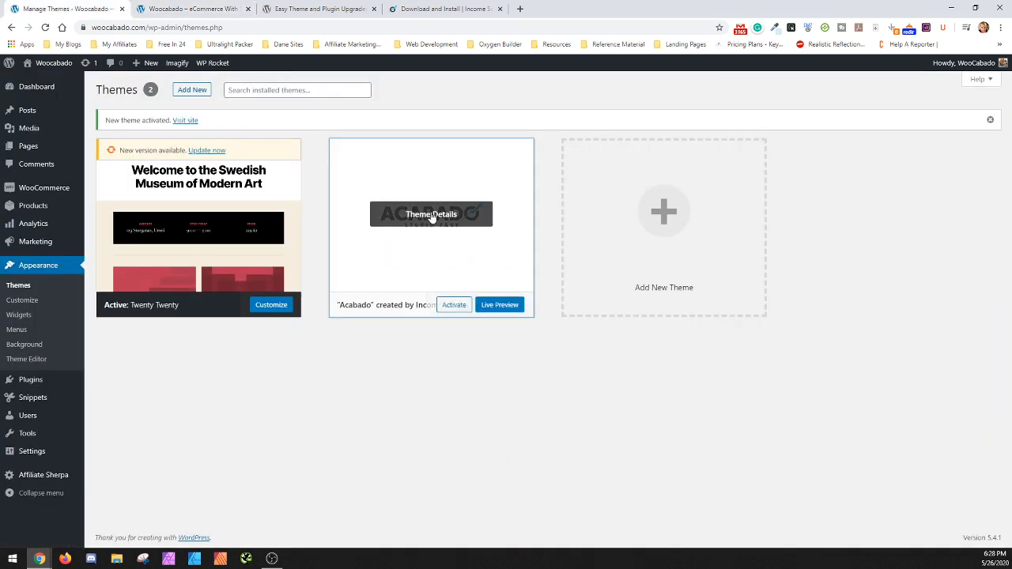
left_click(906, 520)
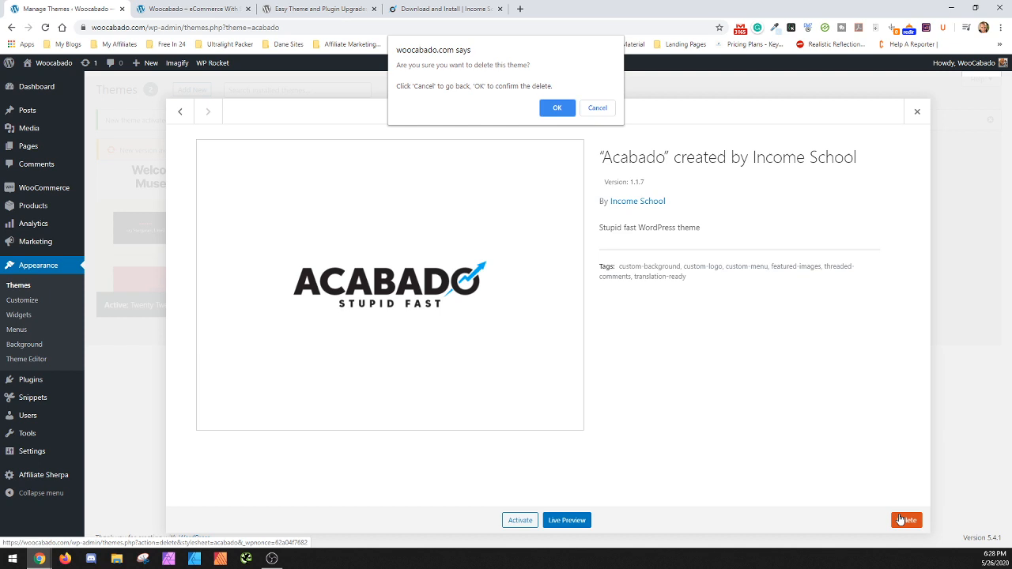
left_click(556, 108)
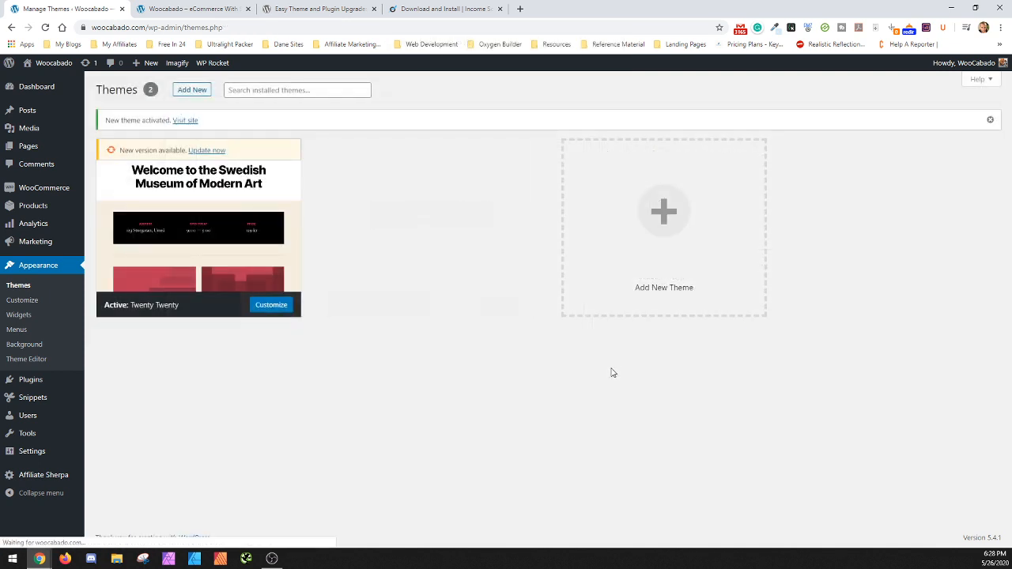
left_click(199, 229)
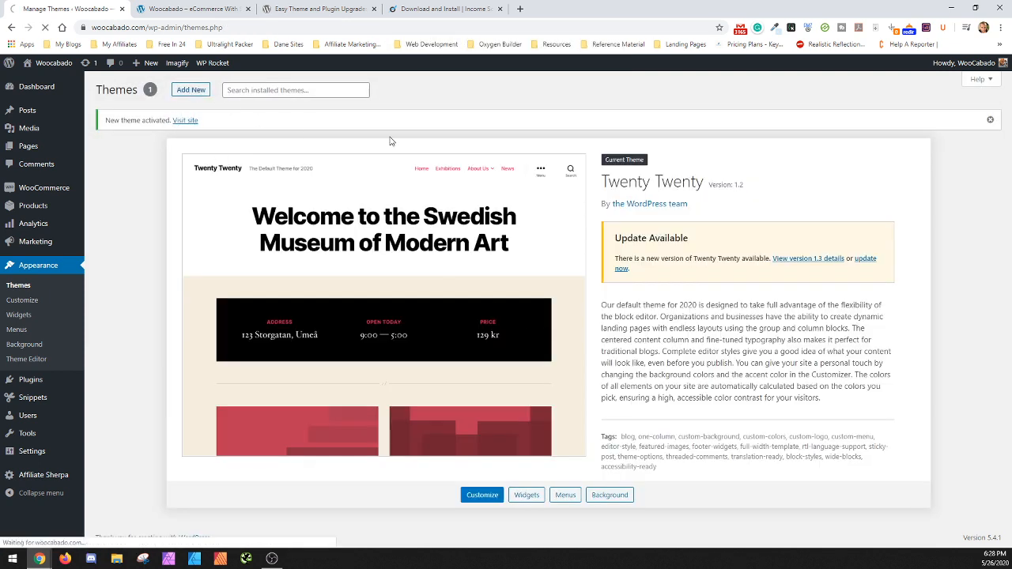
Download acabado-1.1.6-0.zip from Previous Versions and return to the Add Themes tab.
left_click(443, 9)
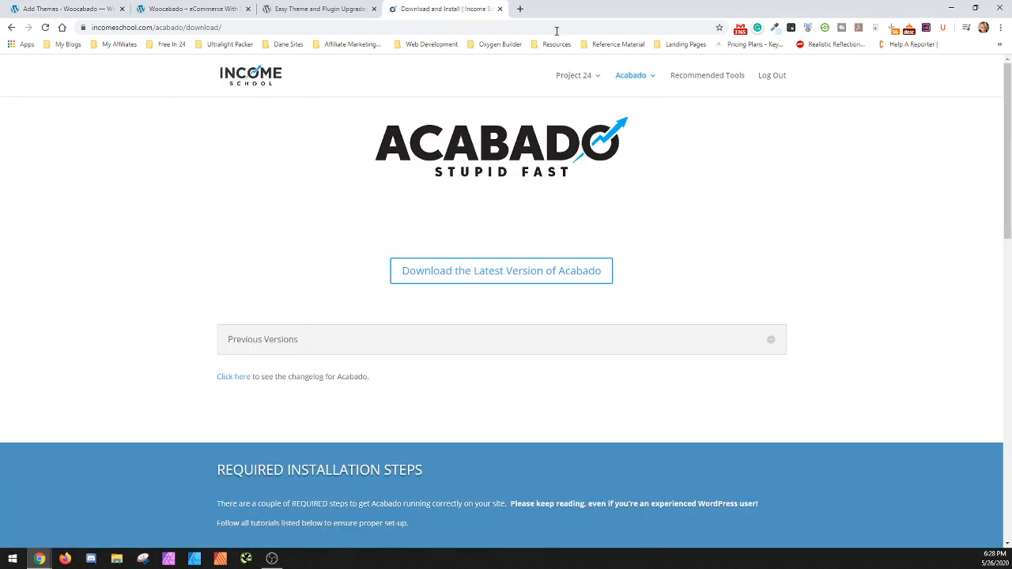
left_click(499, 271)
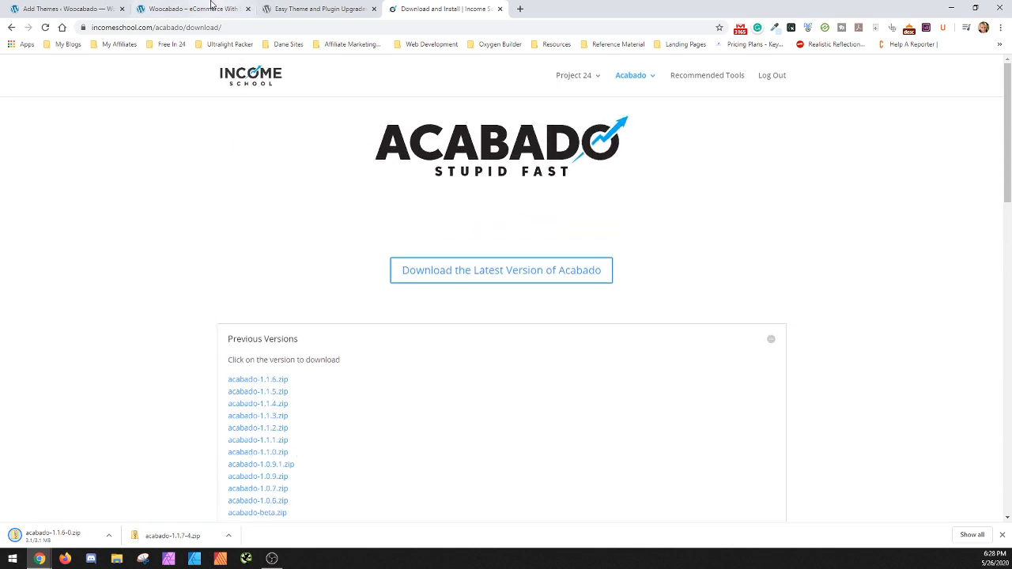
left_click(67, 9)
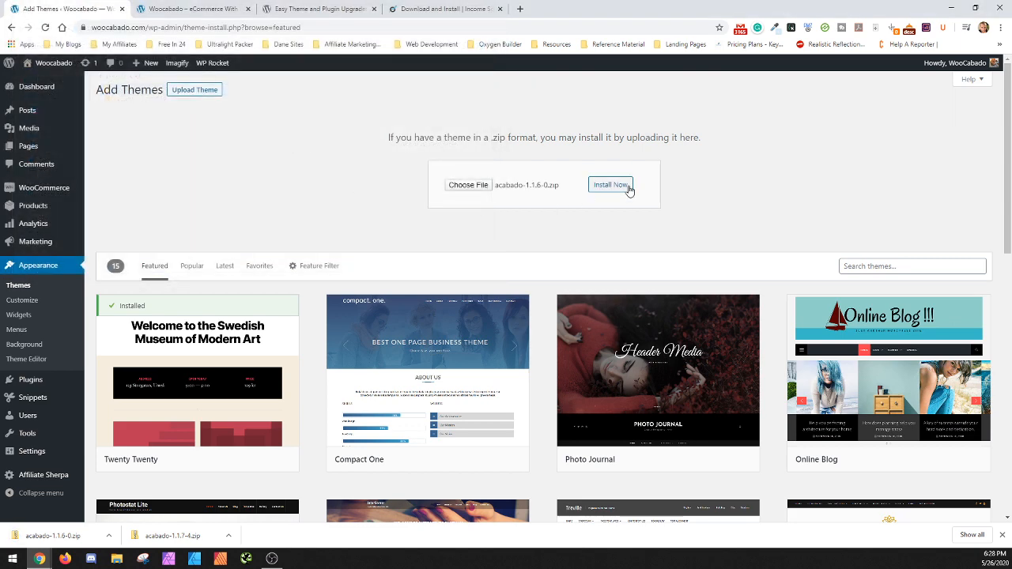
Install acabado-1.1.6-0.zip via Install Now and activate the Acabado theme.
left_click(610, 184)
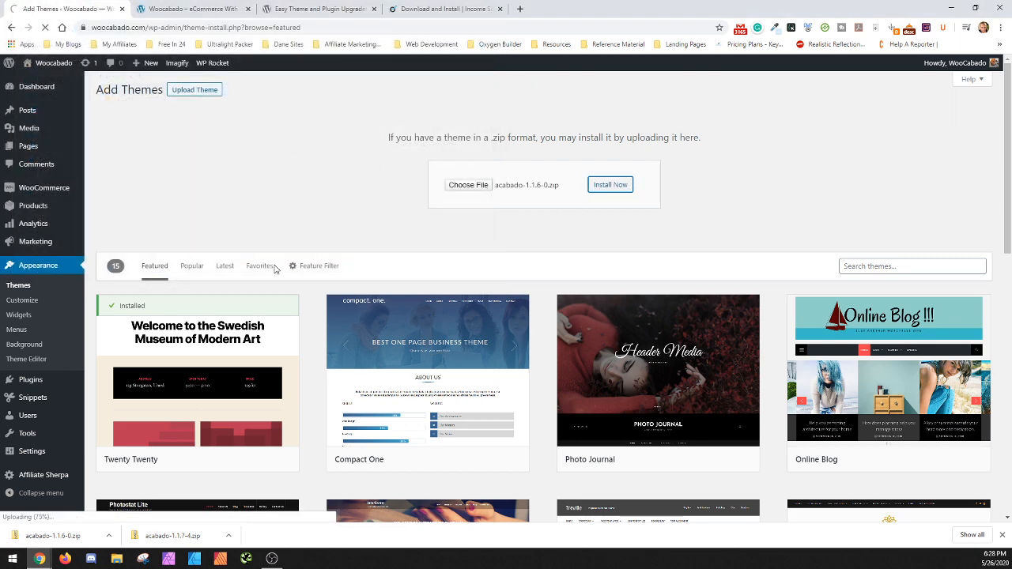
left_click(610, 184)
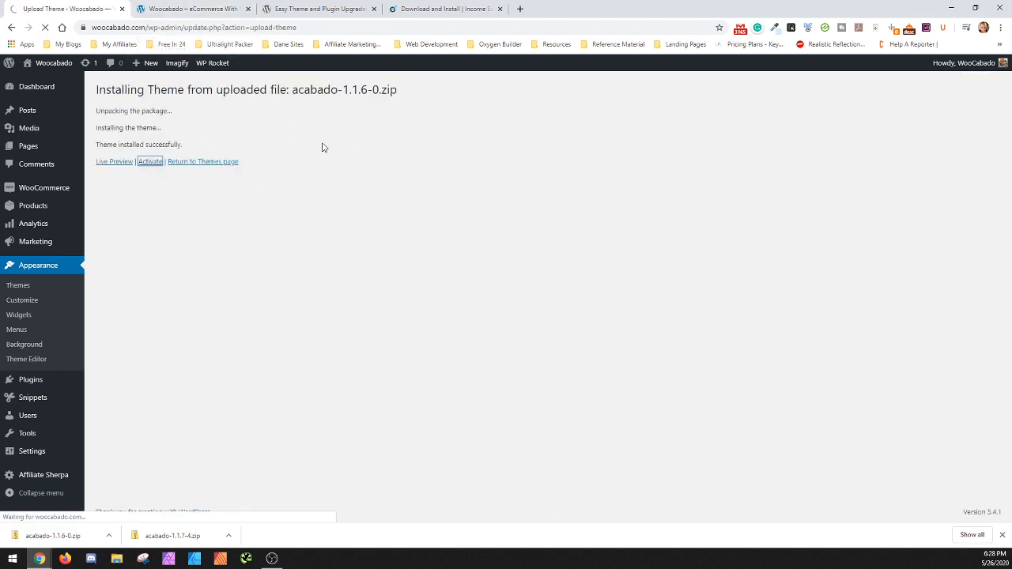
mouse_move(332, 154)
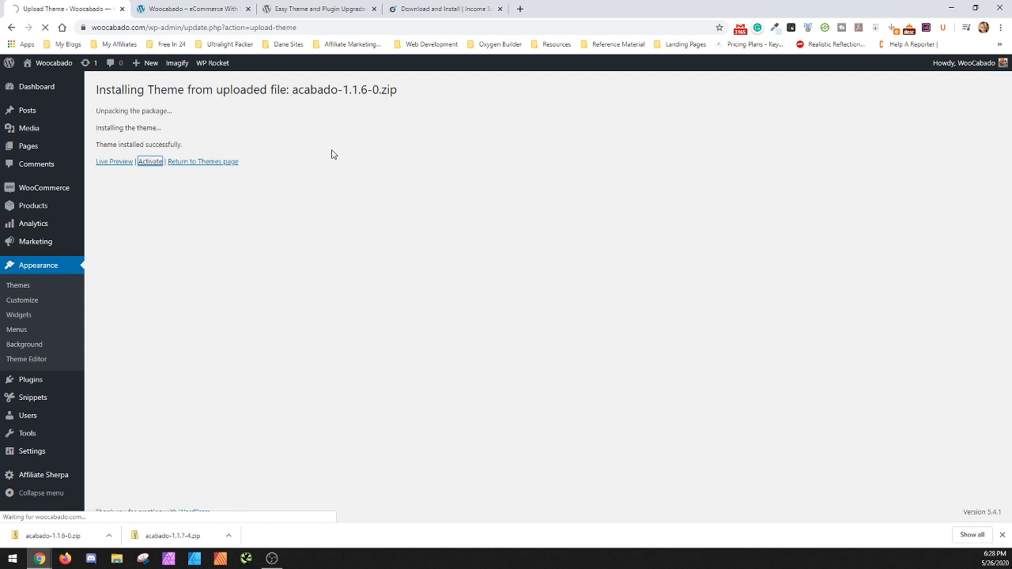
mouse_move(311, 112)
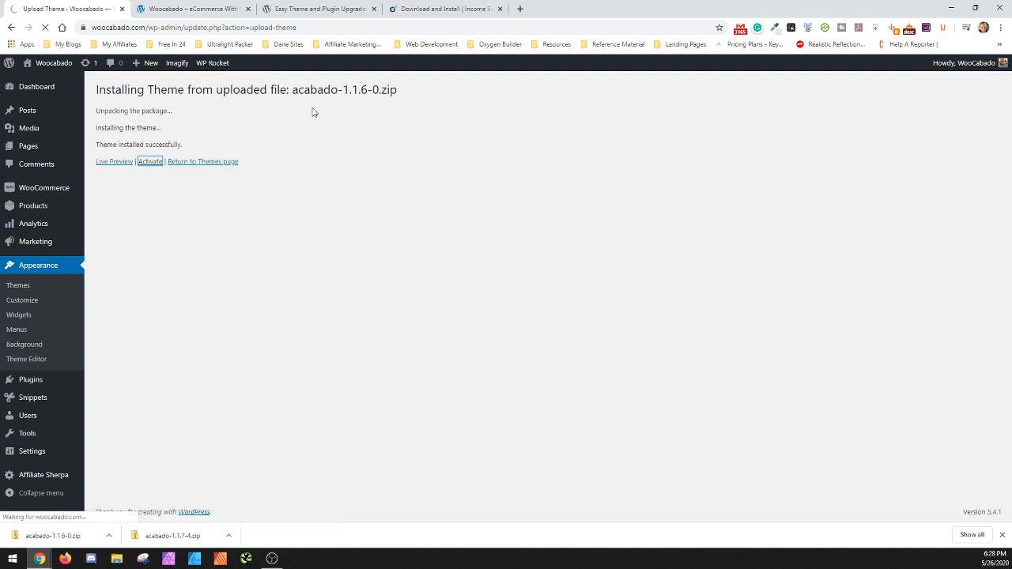
mouse_move(563, 238)
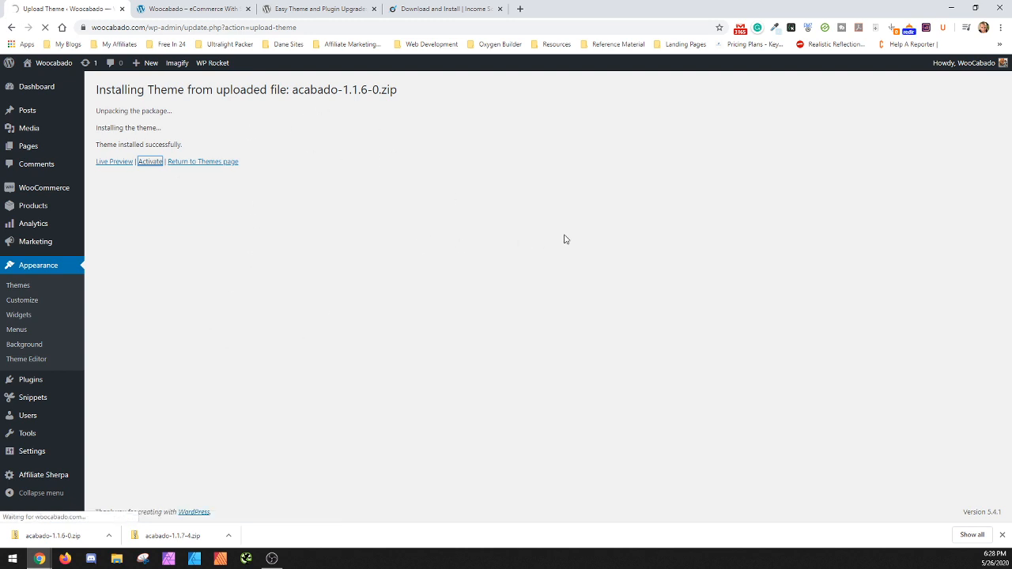
left_click(150, 161)
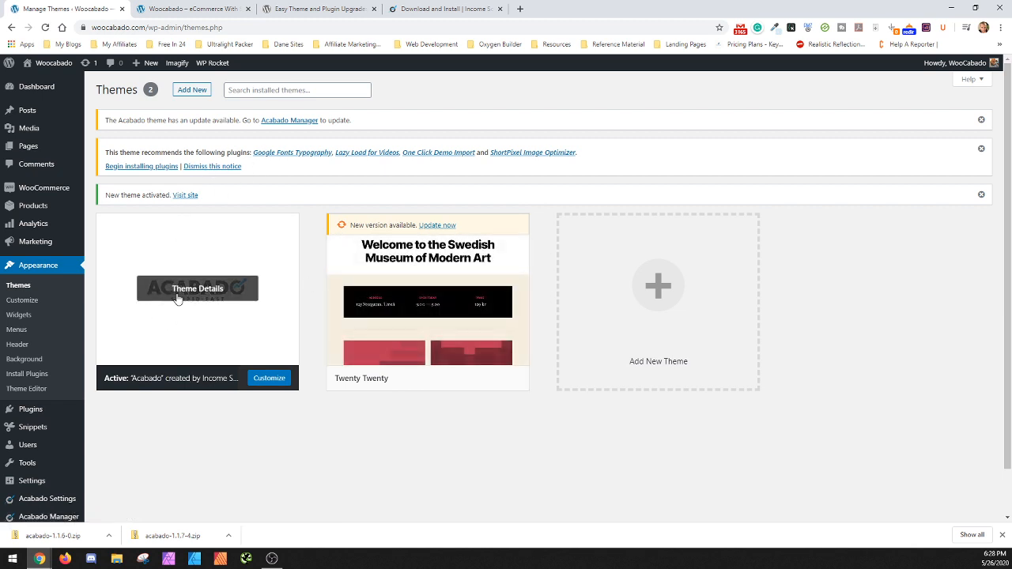
mouse_move(427, 300)
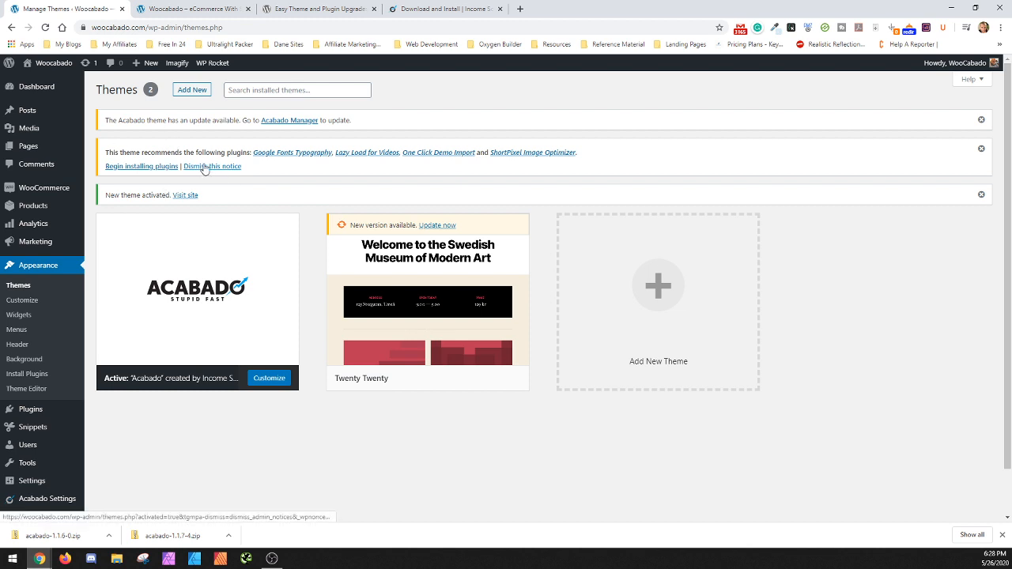
Dismiss the recommended-plugins banner on the Themes page.
left_click(212, 166)
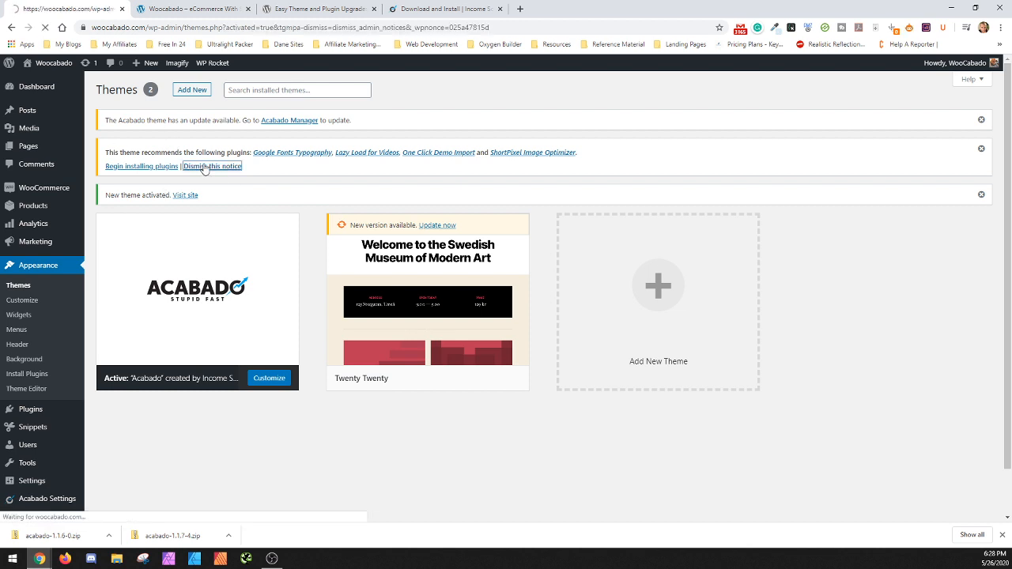
left_click(212, 166)
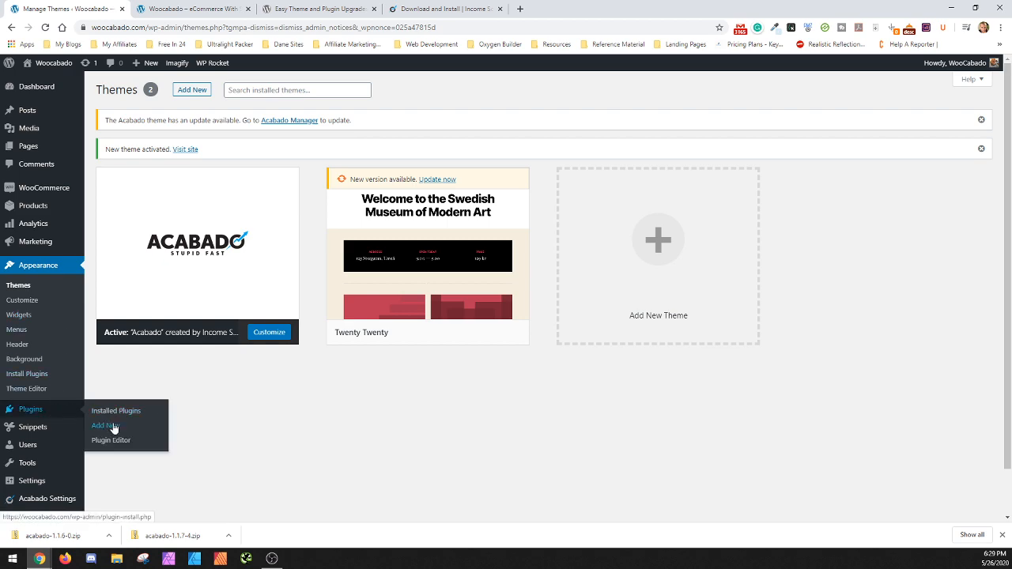
Review the Easy Theme and Plugin Upgrades page on WordPress.org, then return to Add Plugins.
left_click(316, 10)
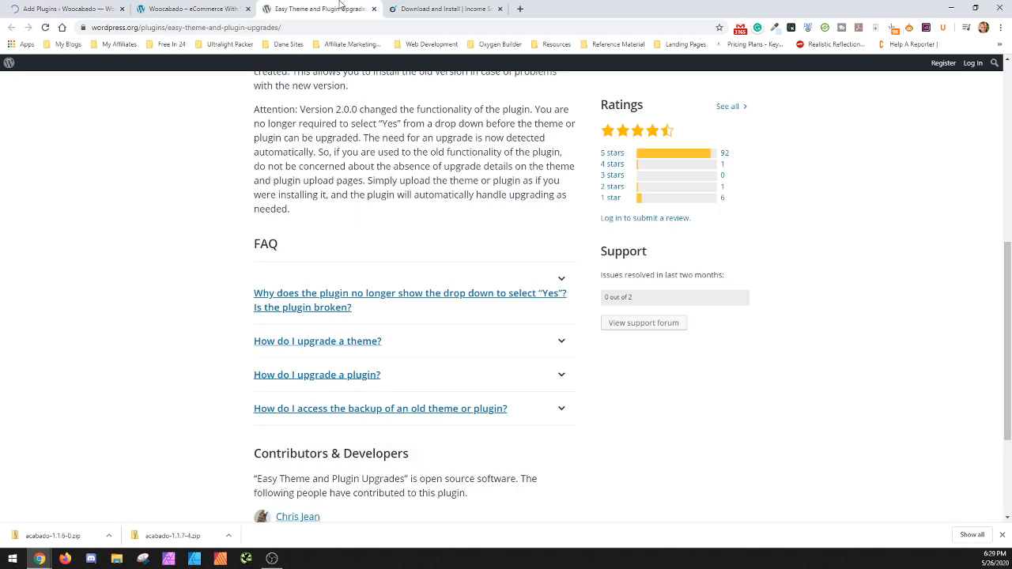
scroll("up", 3)
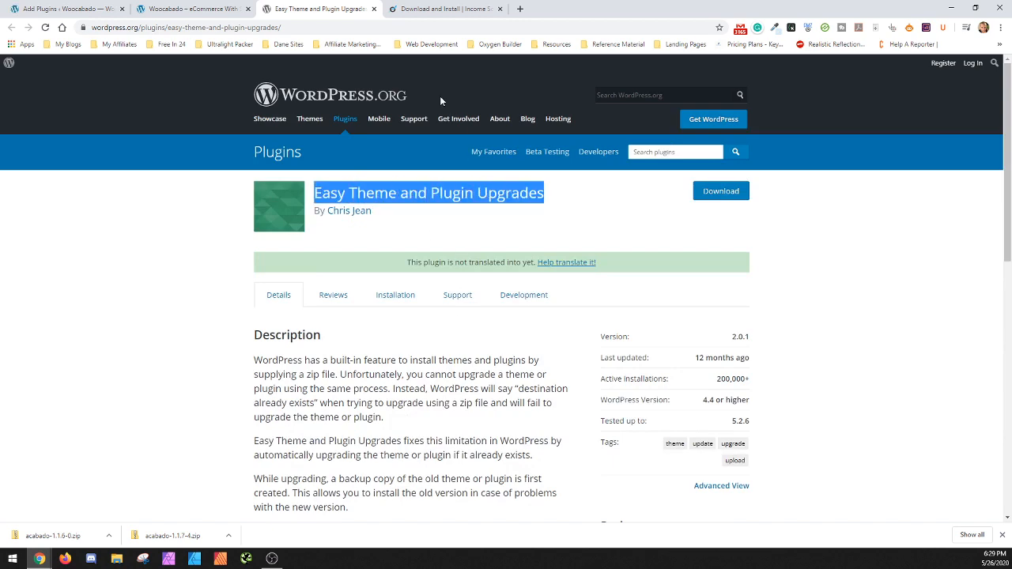
left_click(190, 9)
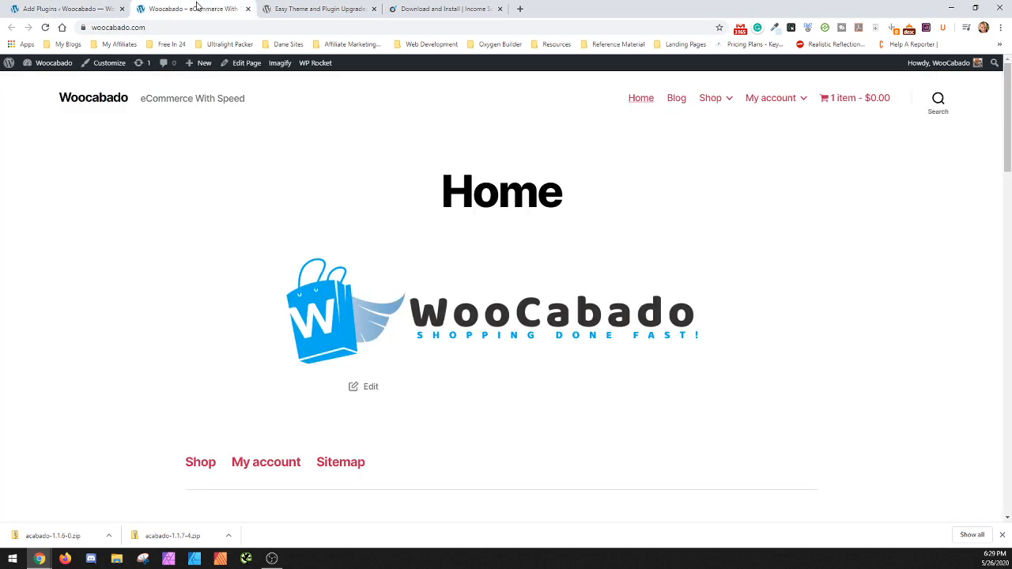
left_click(63, 10)
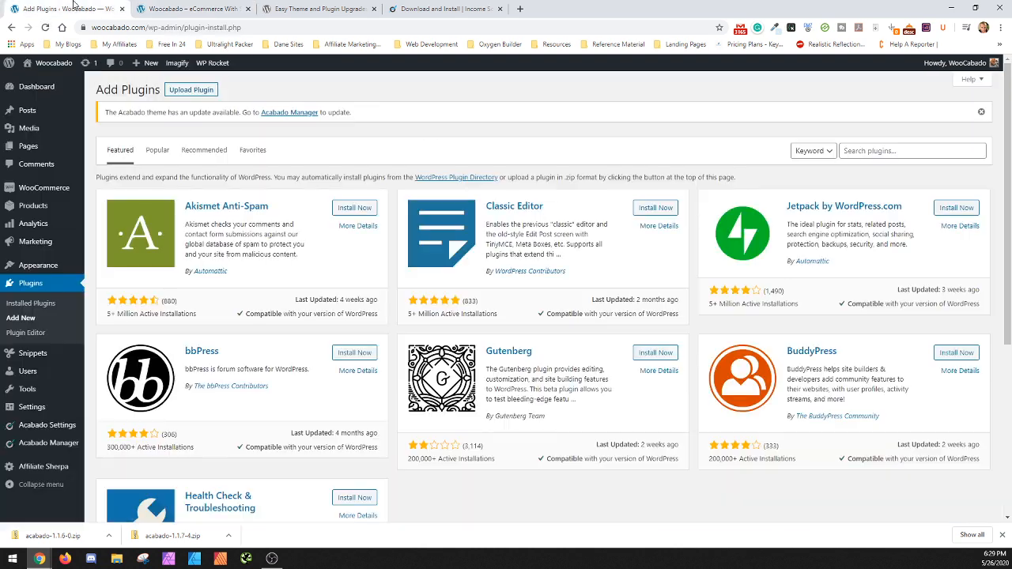
Install and activate Easy Theme and Plugin Upgrades, clear the WP Rocket cache, and return to Themes.
left_click(909, 150)
type("Easy Theme and Plugin Upgrades")
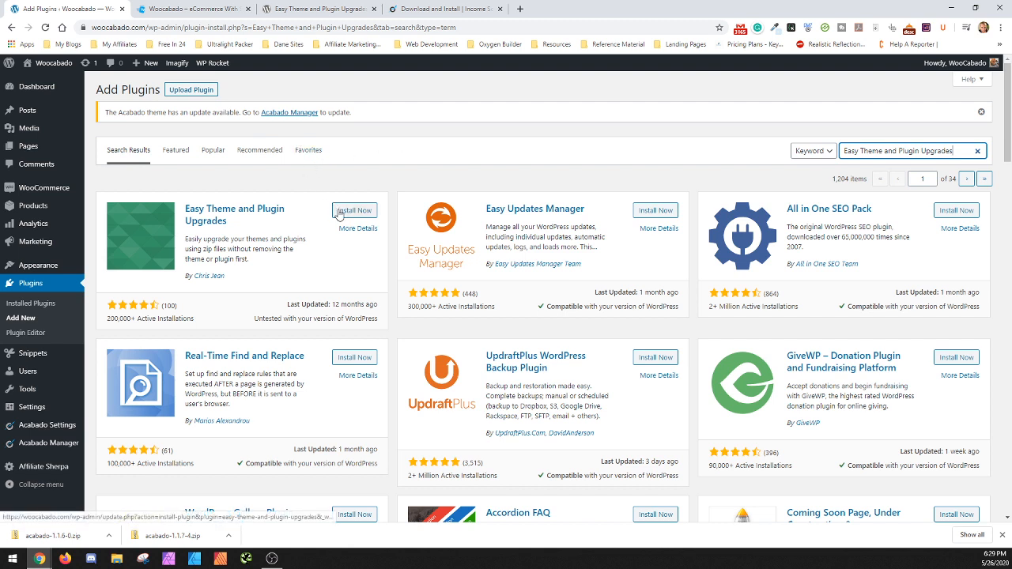
left_click(354, 210)
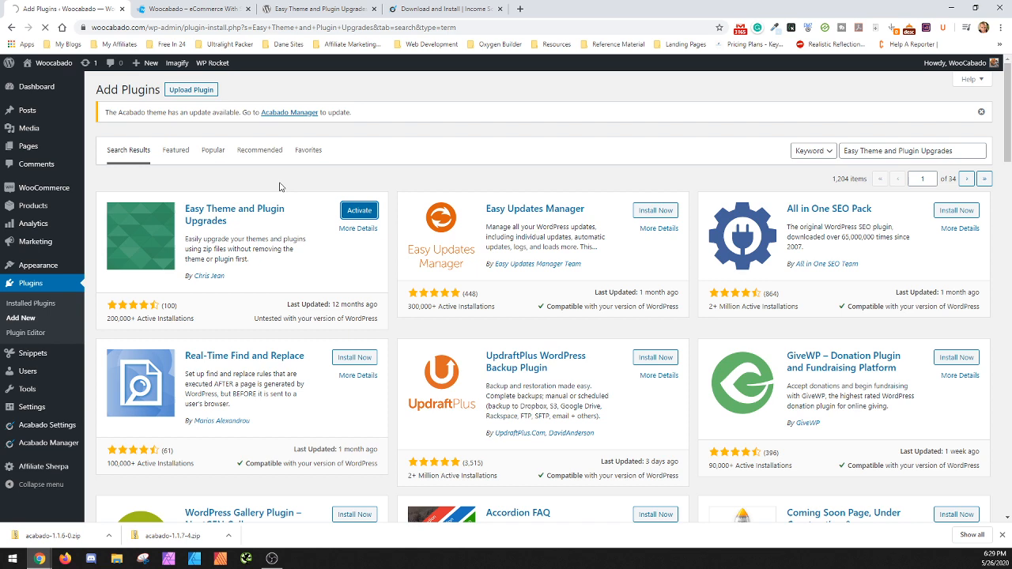
left_click(357, 211)
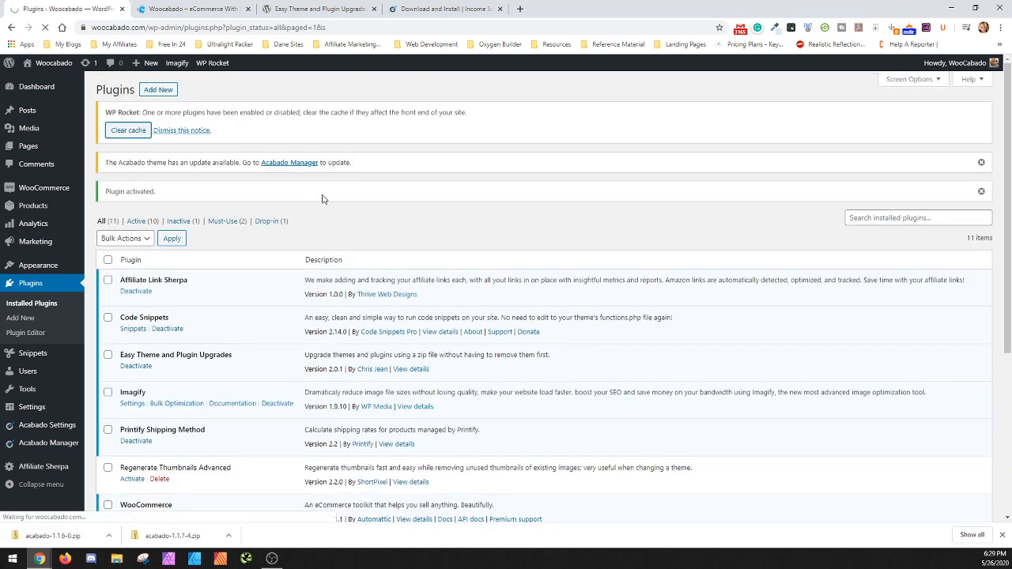
mouse_move(258, 256)
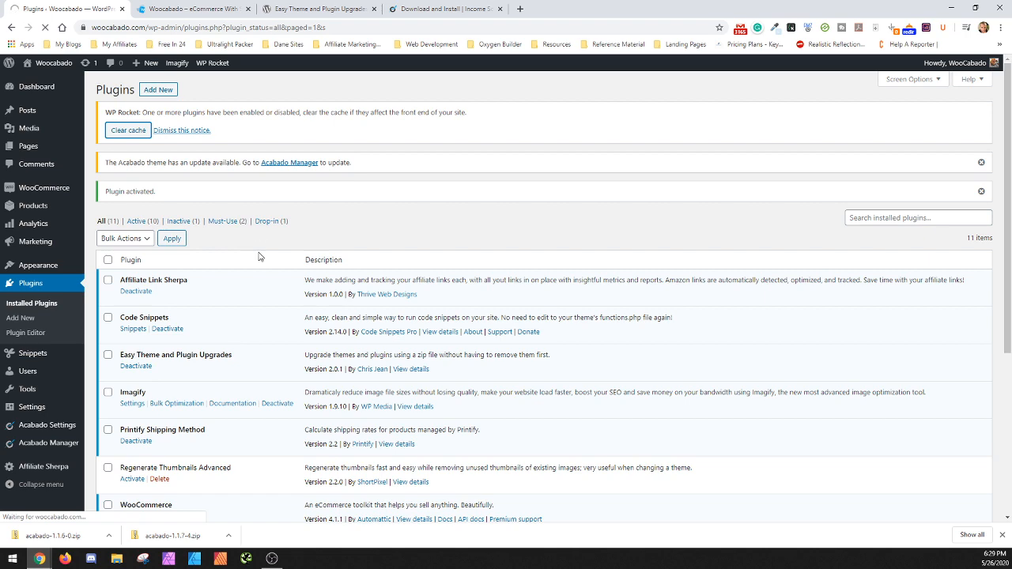
left_click(127, 129)
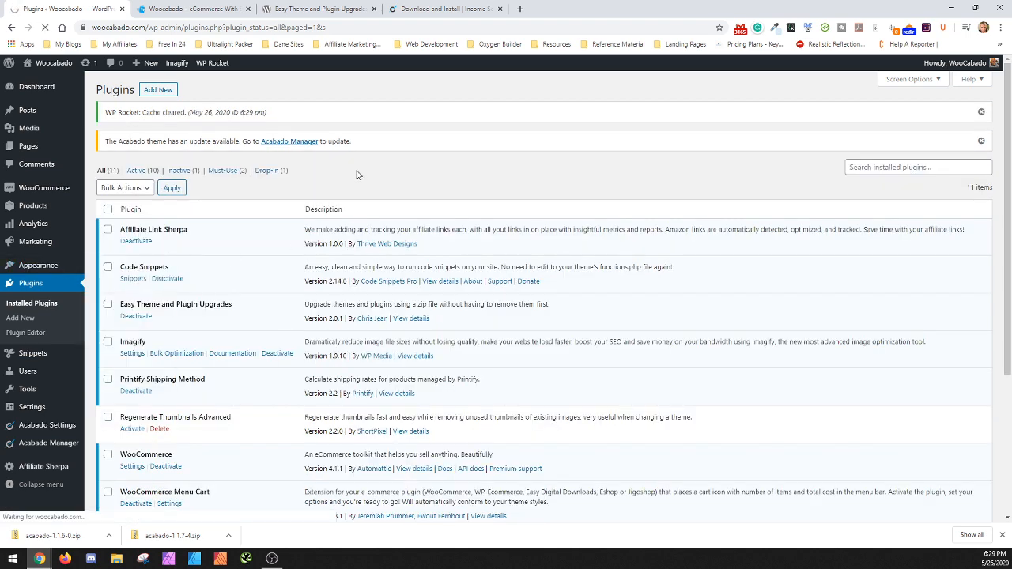
left_click(38, 265)
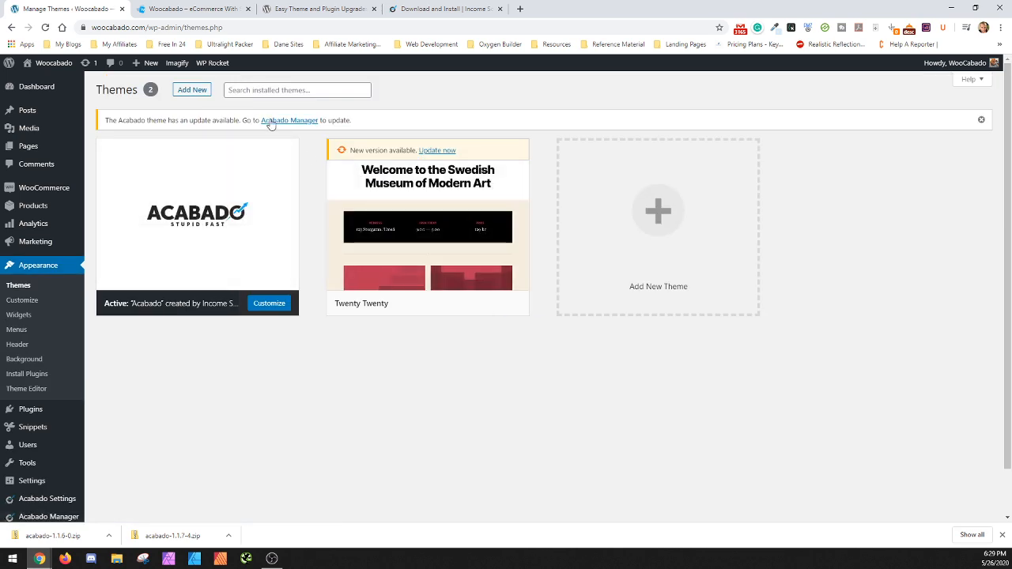
Upload acabado-1.1.7-4.zip over the existing Acabado theme, install it and activate it.
left_click(192, 89)
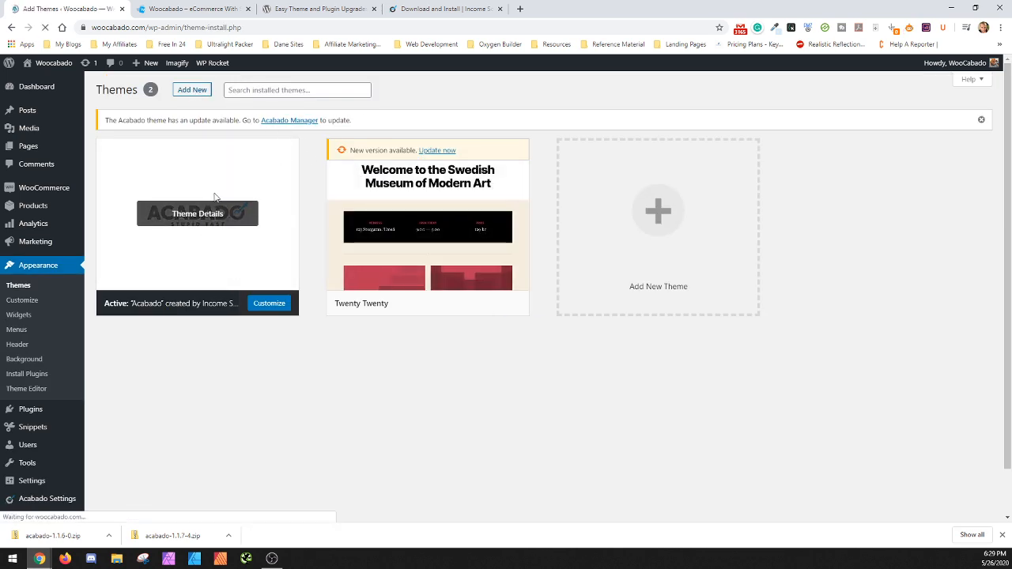
left_click(191, 89)
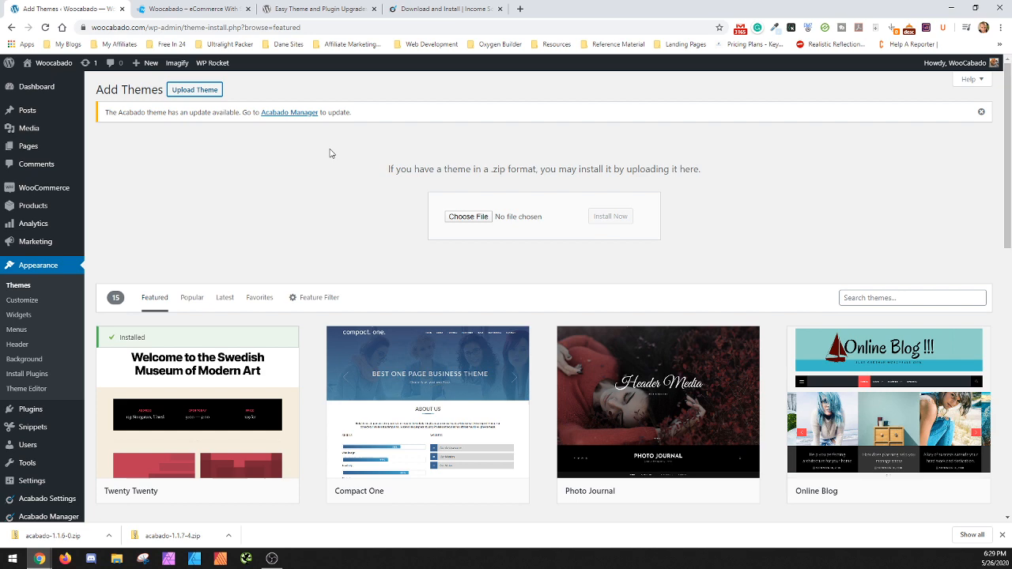
left_click(468, 215)
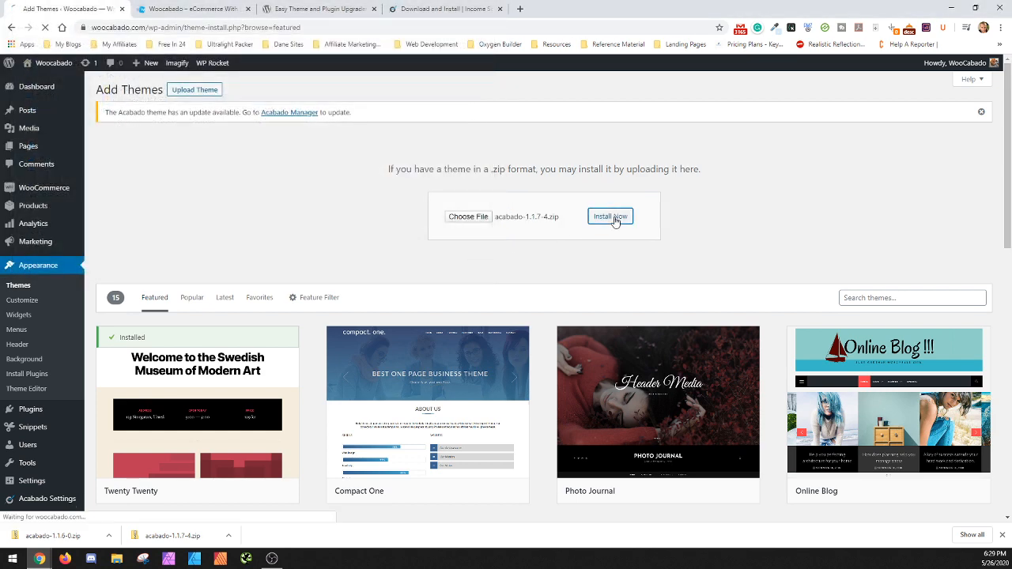
mouse_move(251, 166)
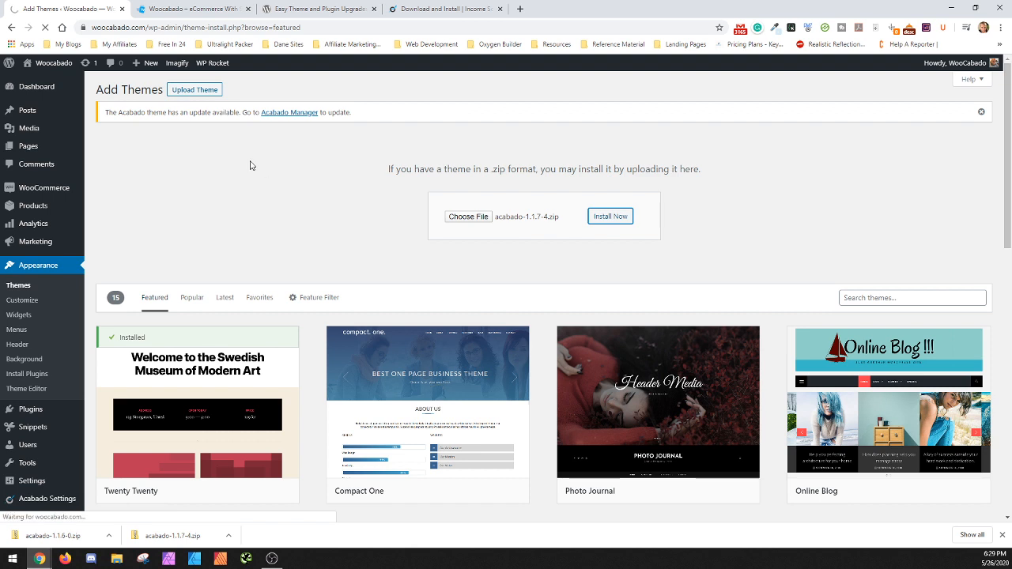
left_click(610, 215)
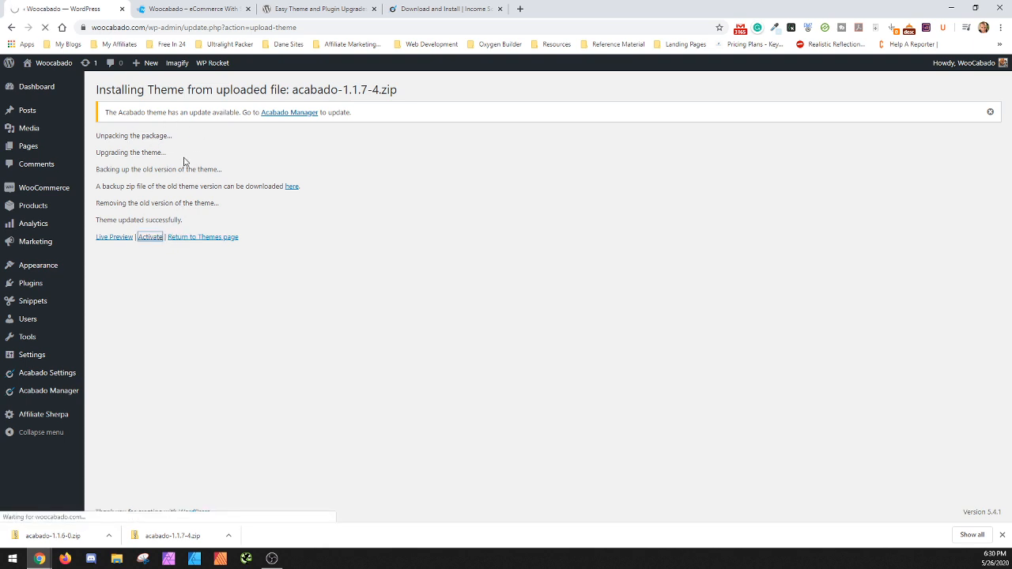
mouse_move(234, 171)
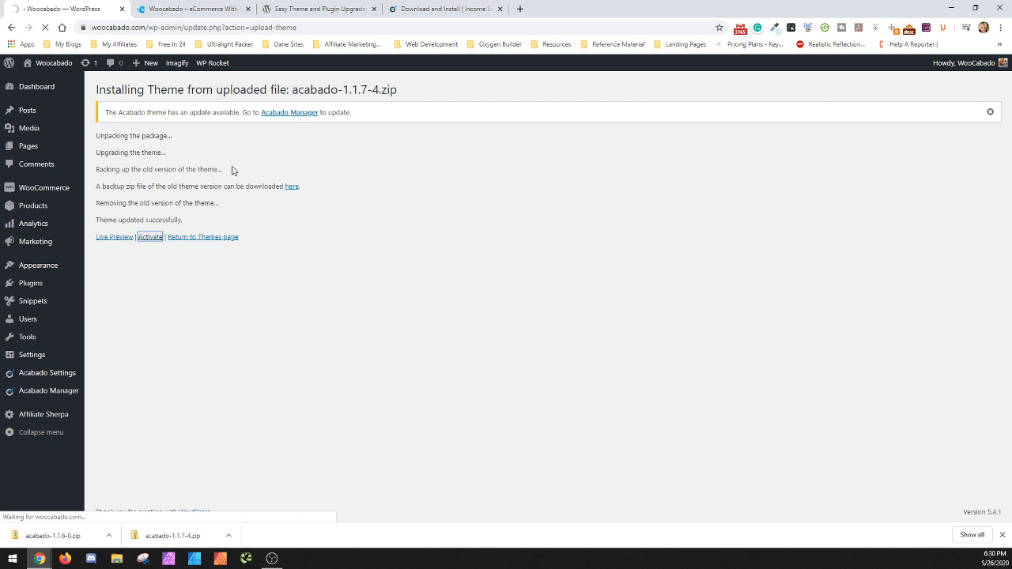
mouse_move(190, 215)
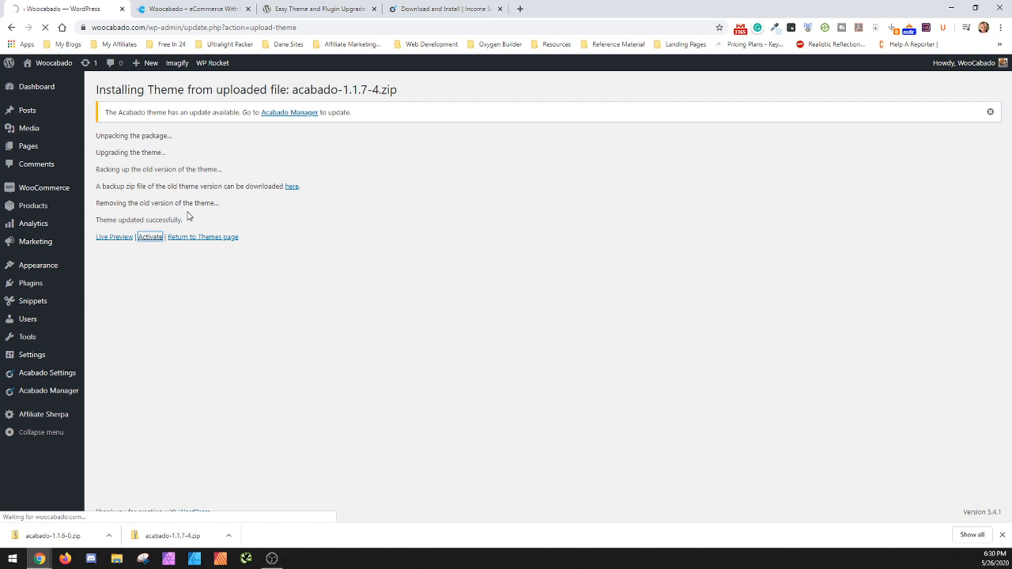
left_click(150, 237)
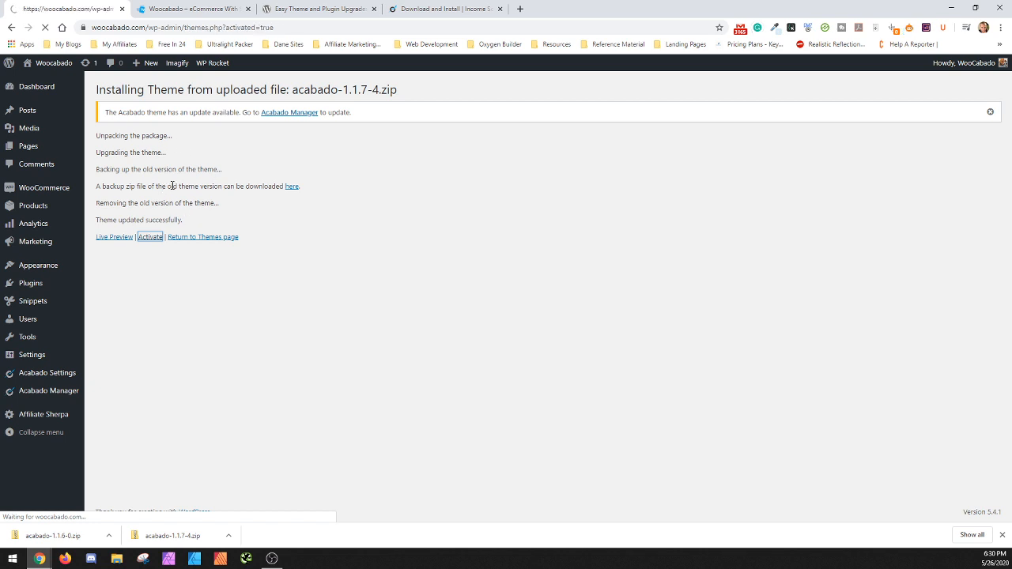
Dismiss the recommended-plugins banner so Themes shows only Acabado active.
left_click(150, 237)
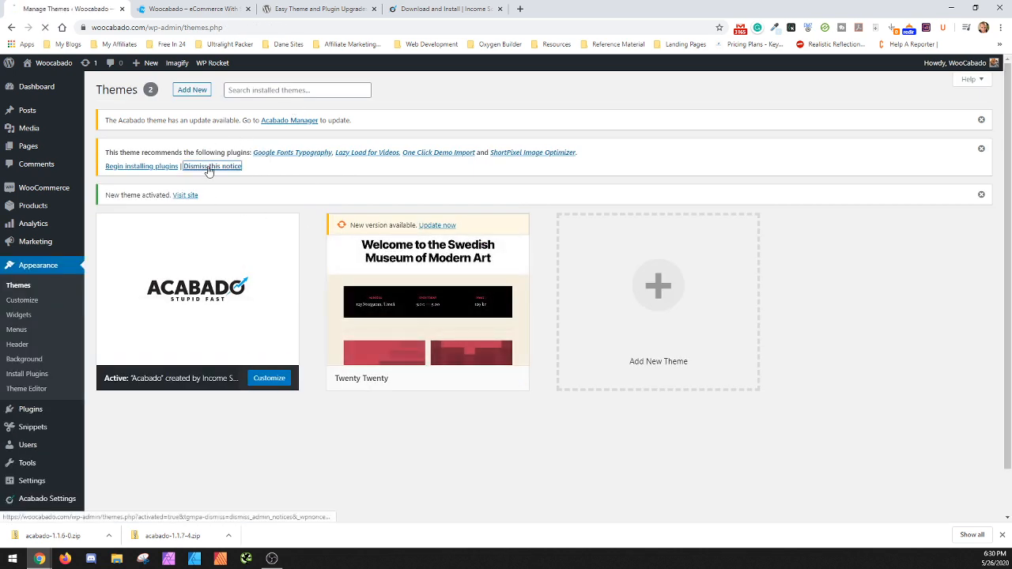
left_click(212, 166)
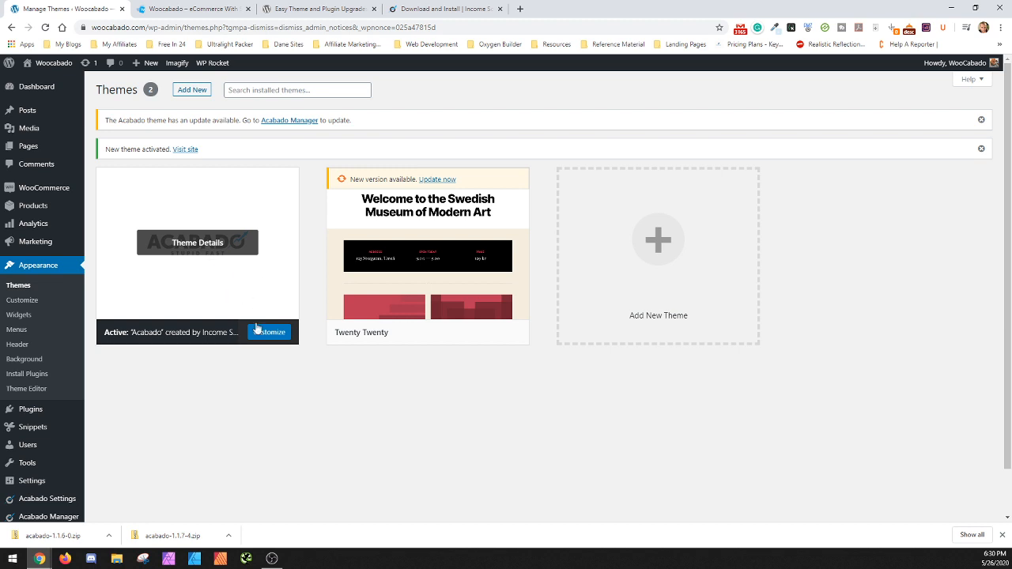
mouse_move(255, 155)
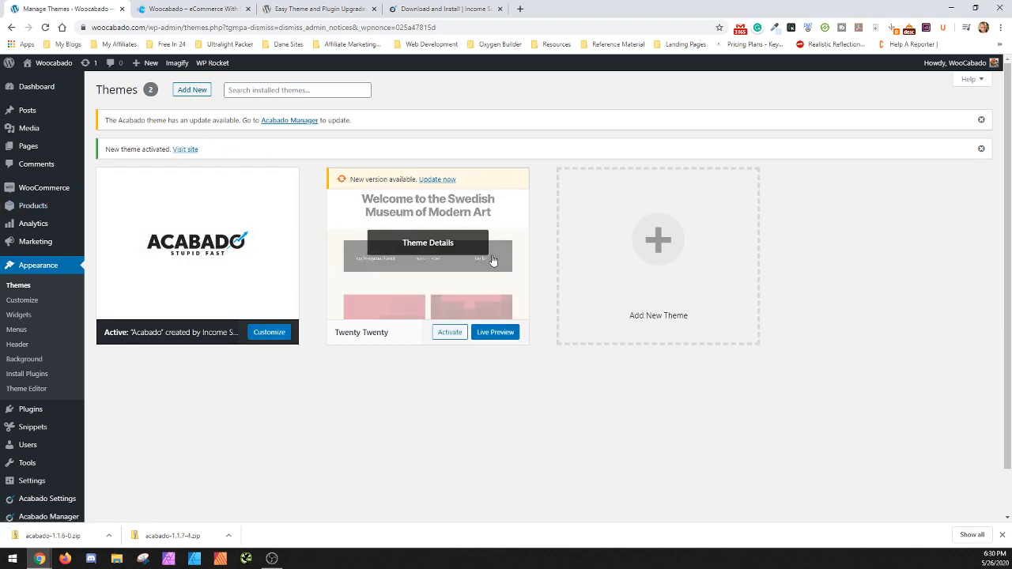
mouse_move(323, 383)
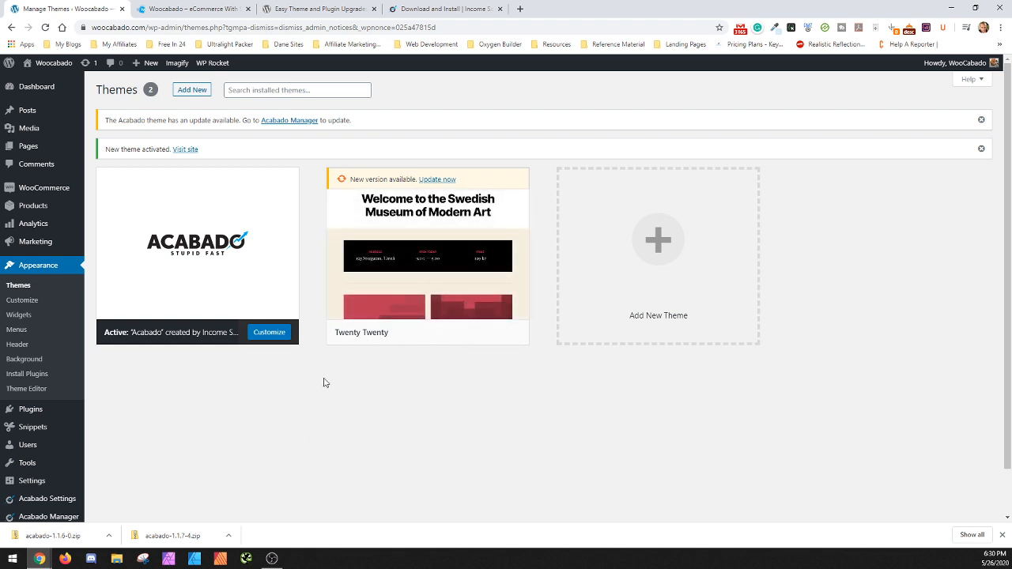
mouse_move(197, 253)
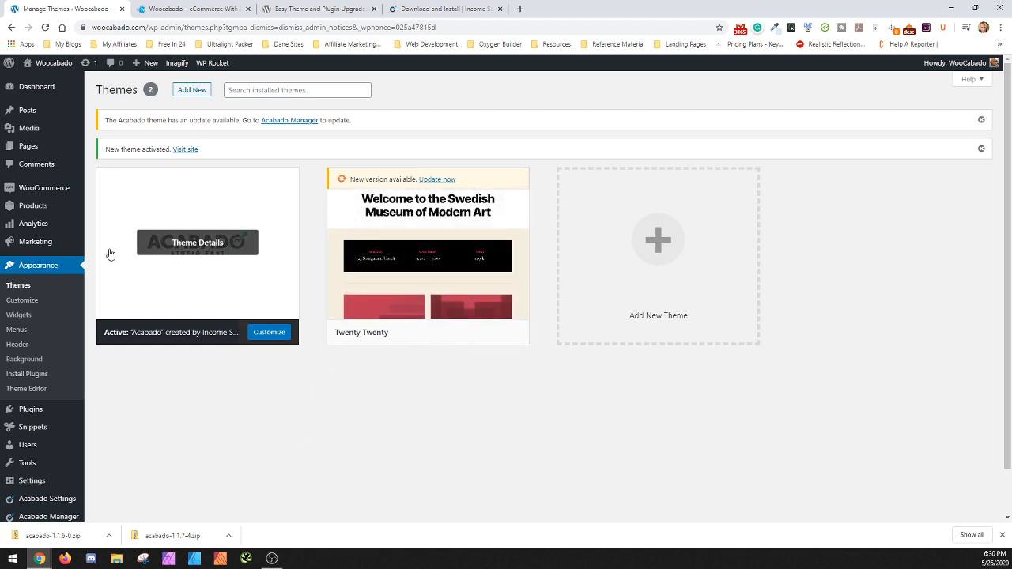
mouse_move(256, 147)
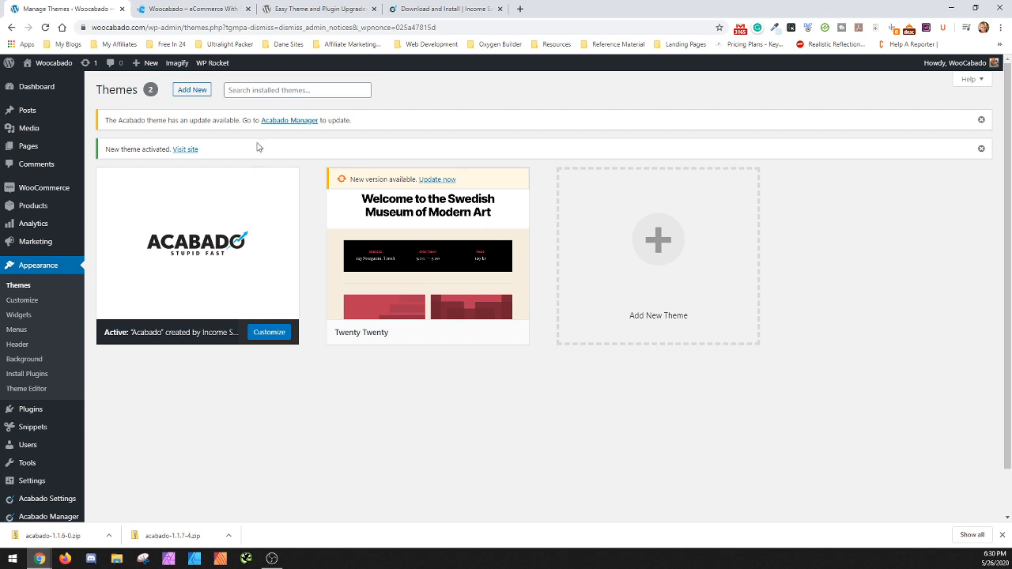
mouse_move(196, 242)
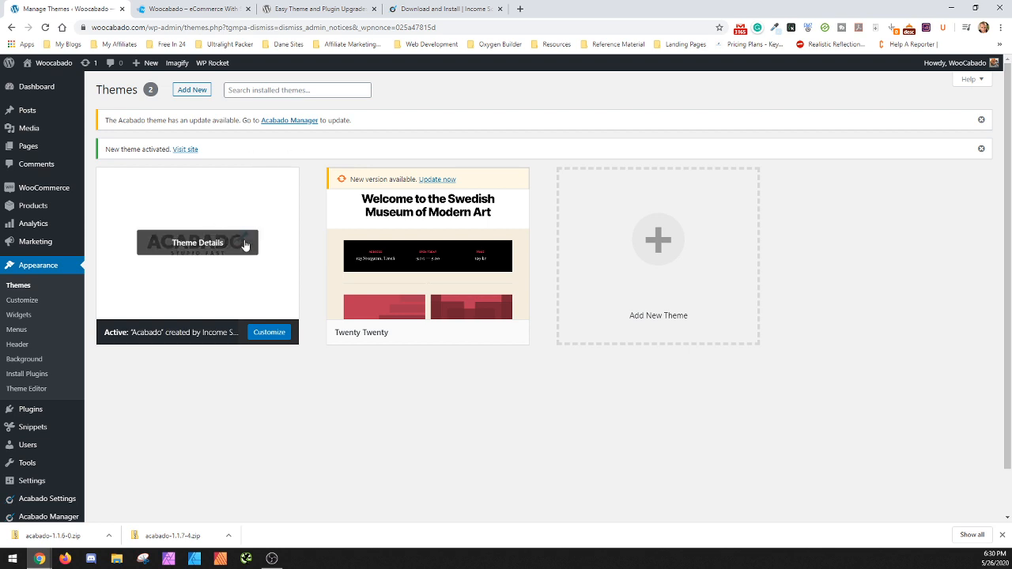
mouse_move(76, 354)
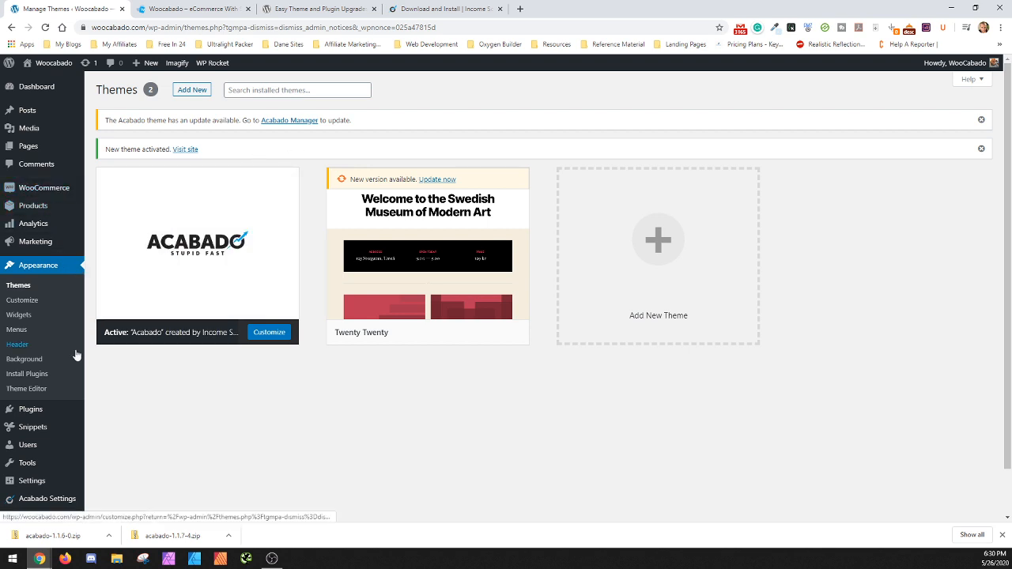
mouse_move(253, 187)
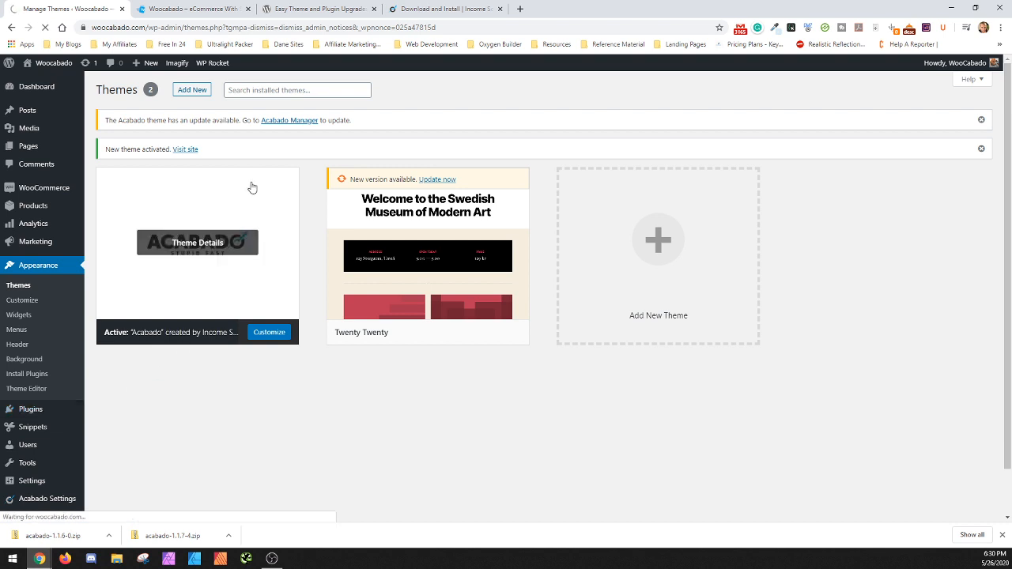
Deactivate Easy Theme and Plugin Upgrades from the Installed Plugins list.
left_click(30, 408)
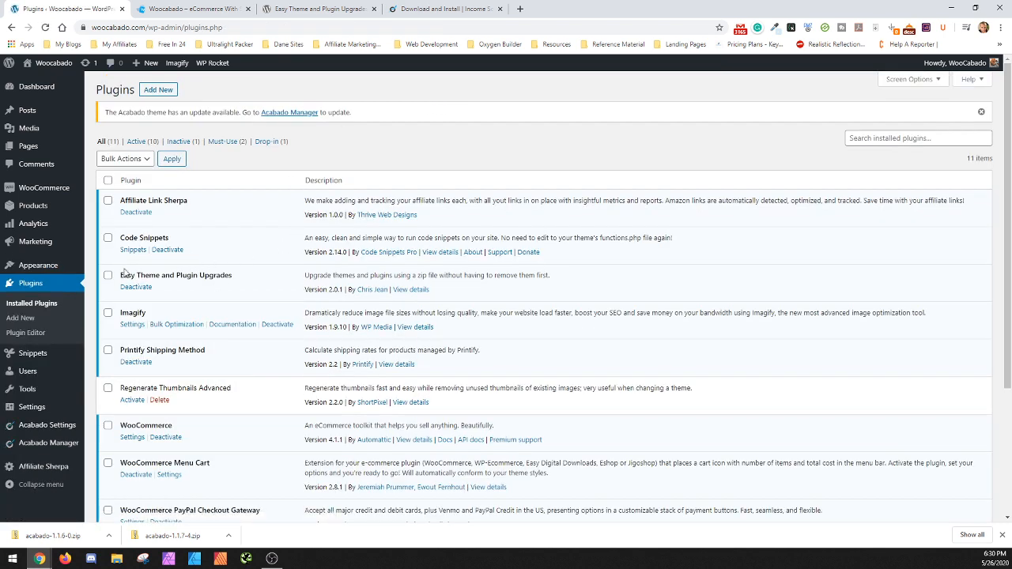
mouse_move(364, 283)
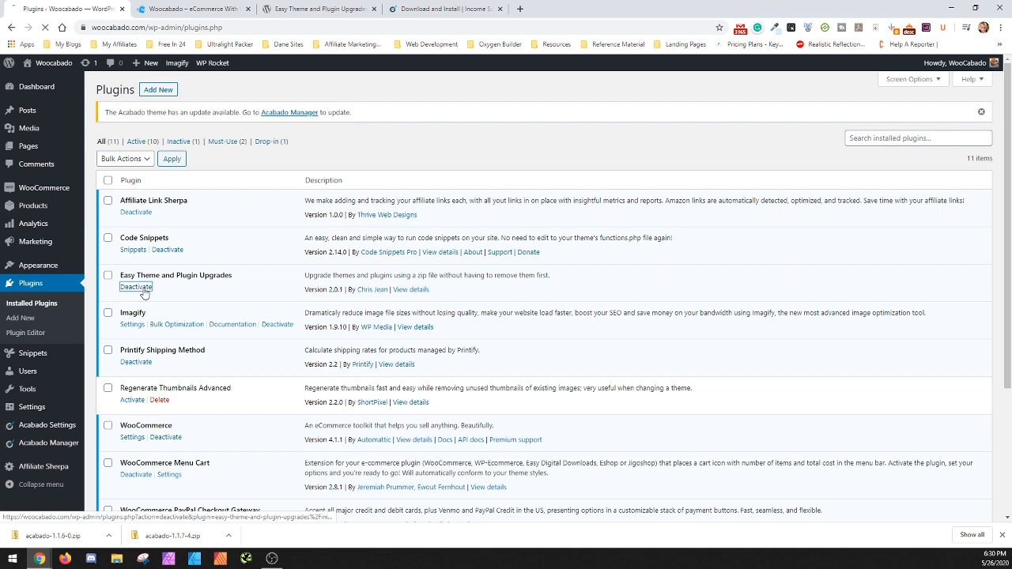
left_click(136, 288)
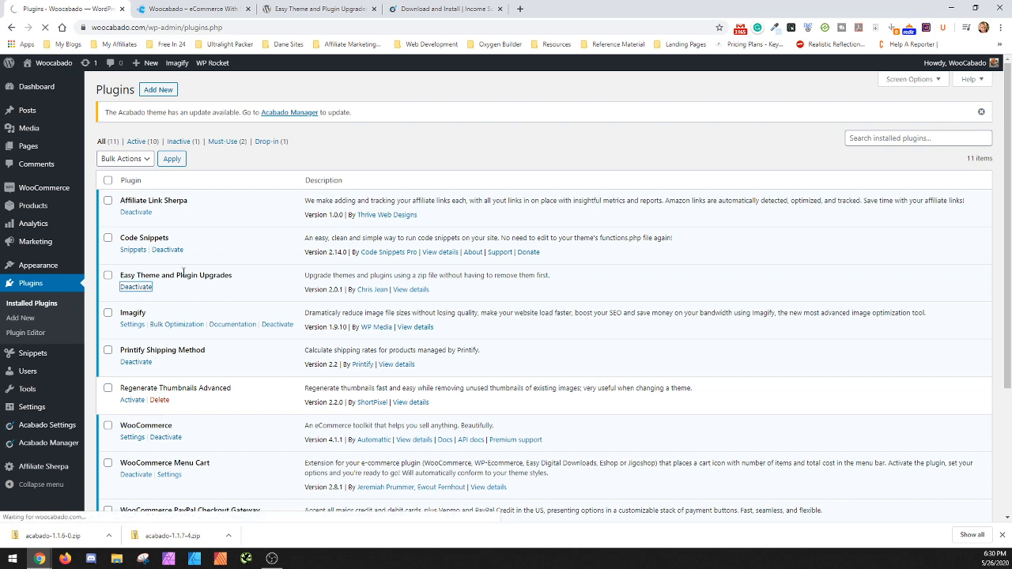
left_click(136, 288)
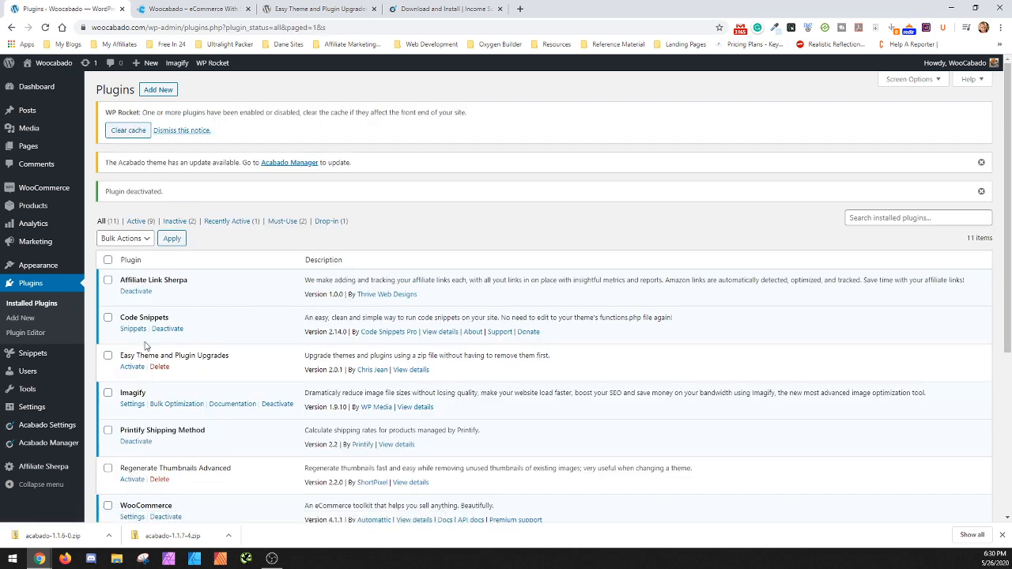
mouse_move(158, 366)
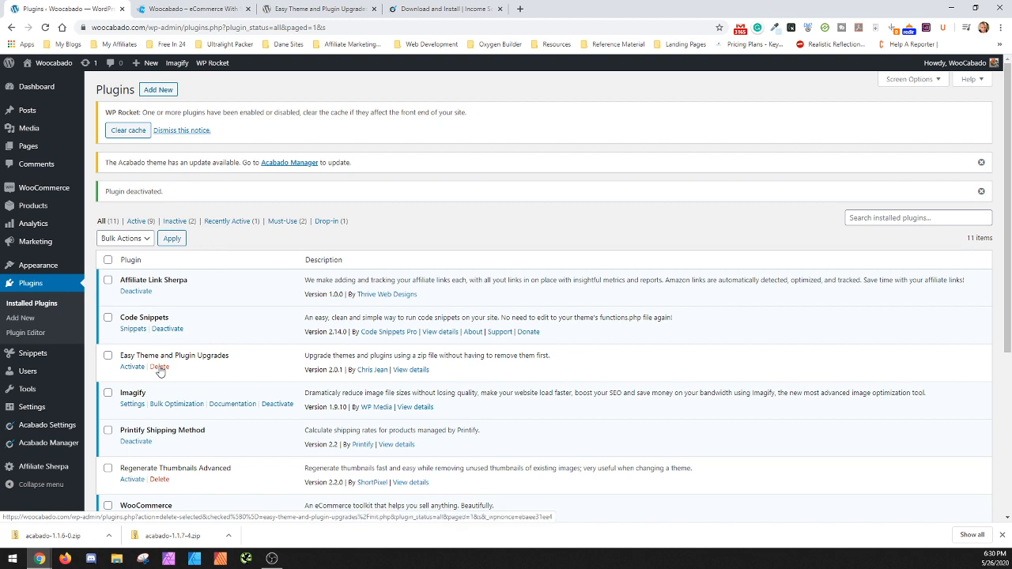
mouse_move(243, 360)
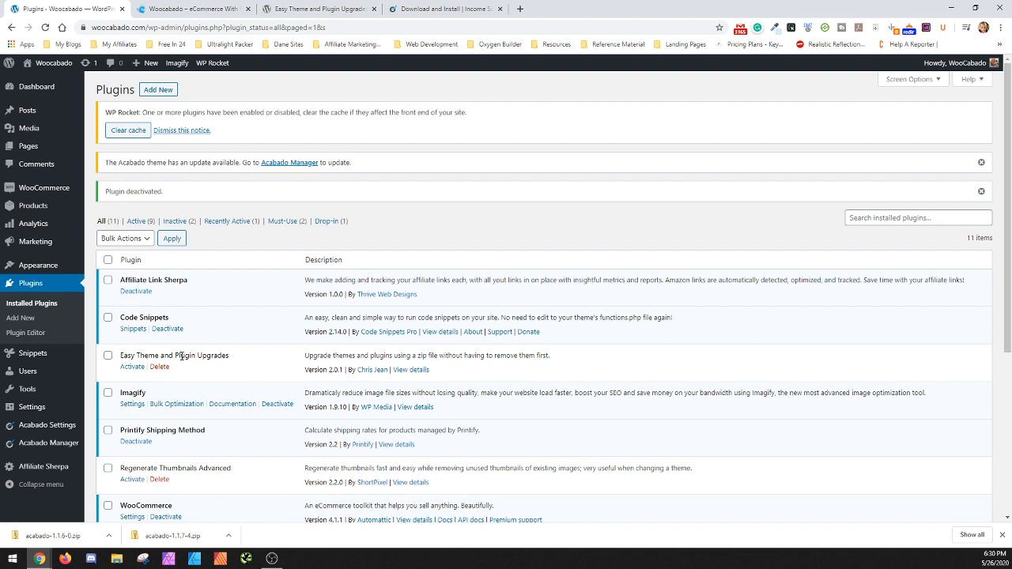
mouse_move(206, 328)
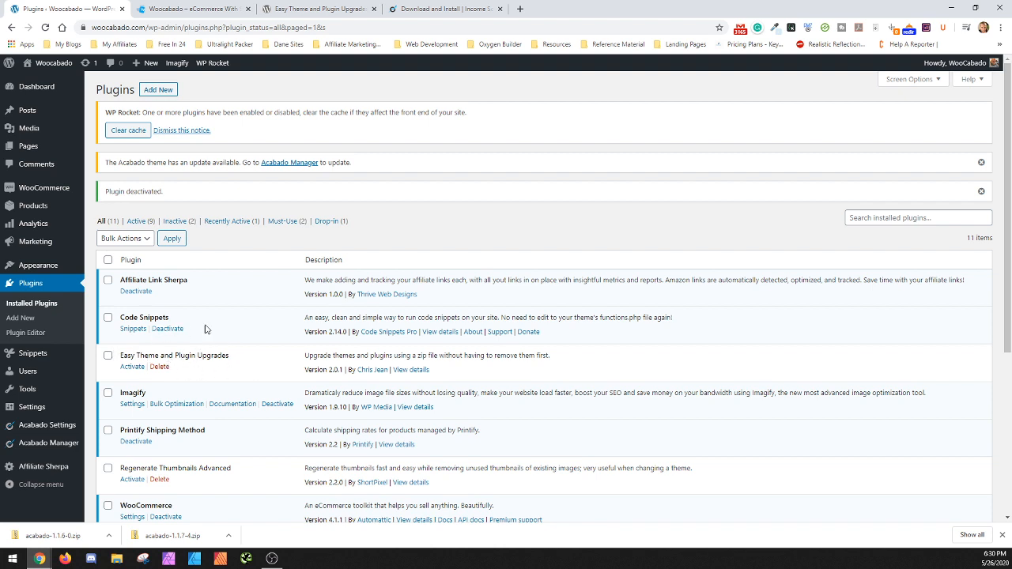
View the live Woocabado storefront showing the Acabado design.
left_click(193, 9)
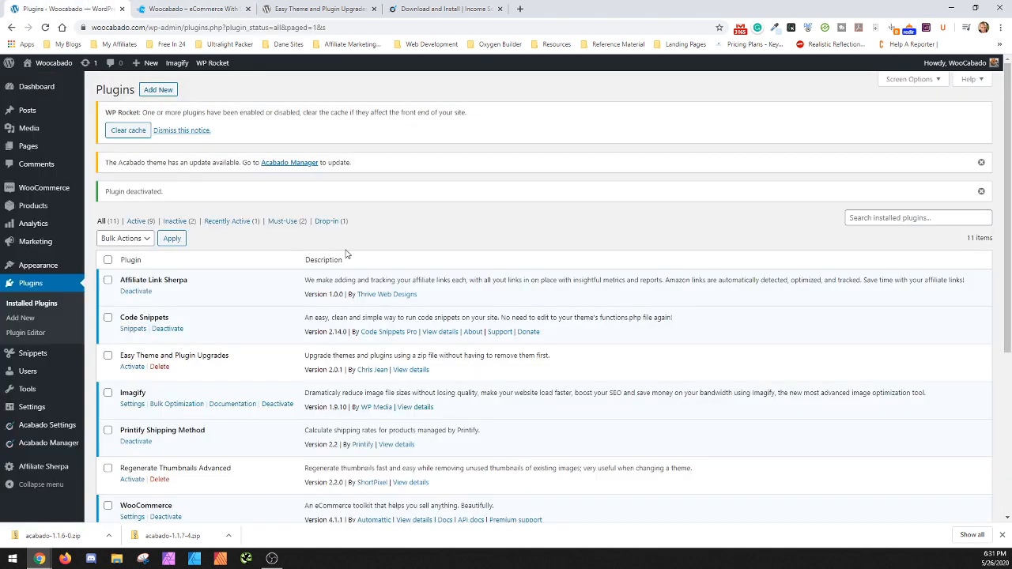
left_click(126, 129)
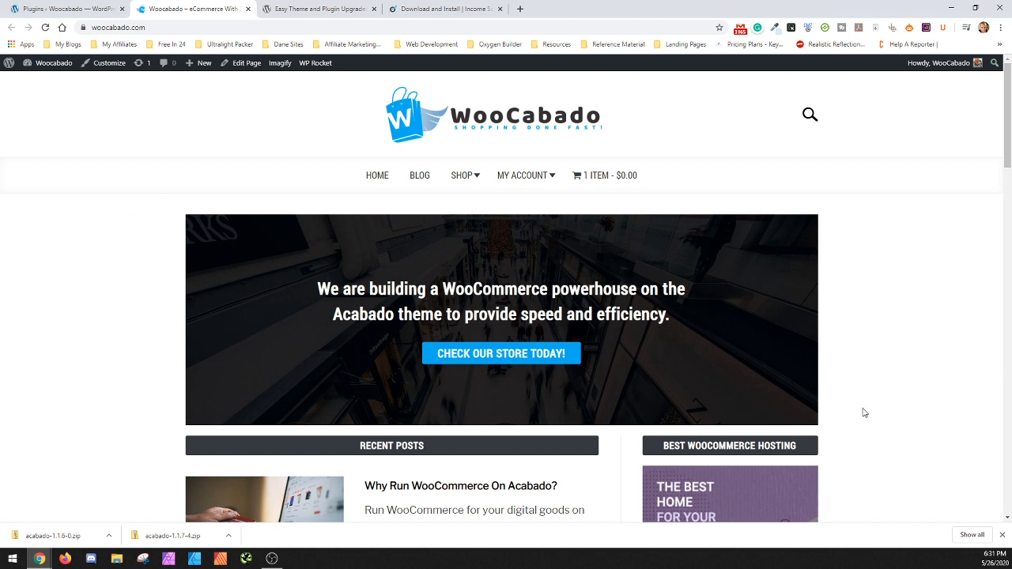
mouse_move(773, 447)
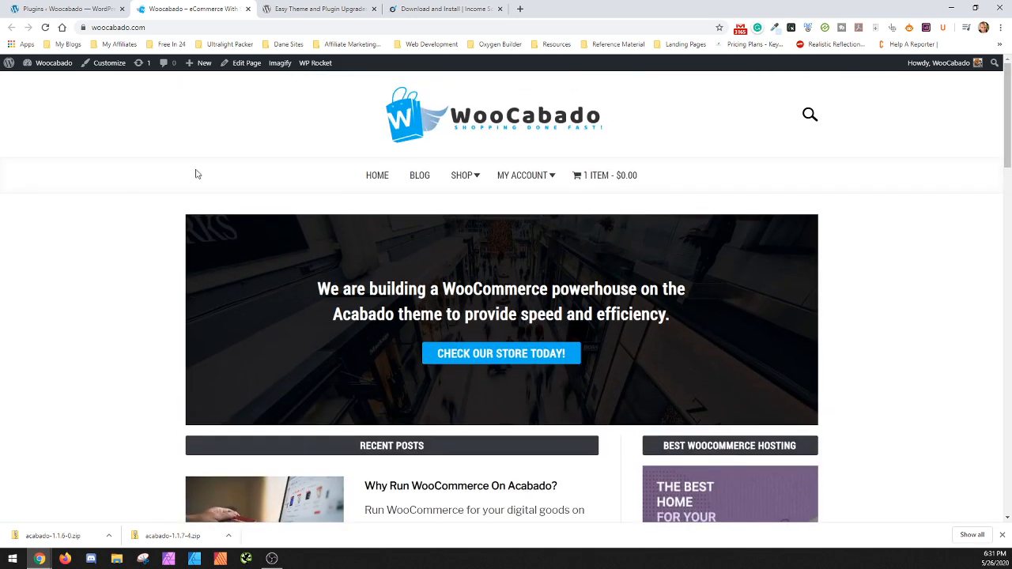
mouse_move(114, 281)
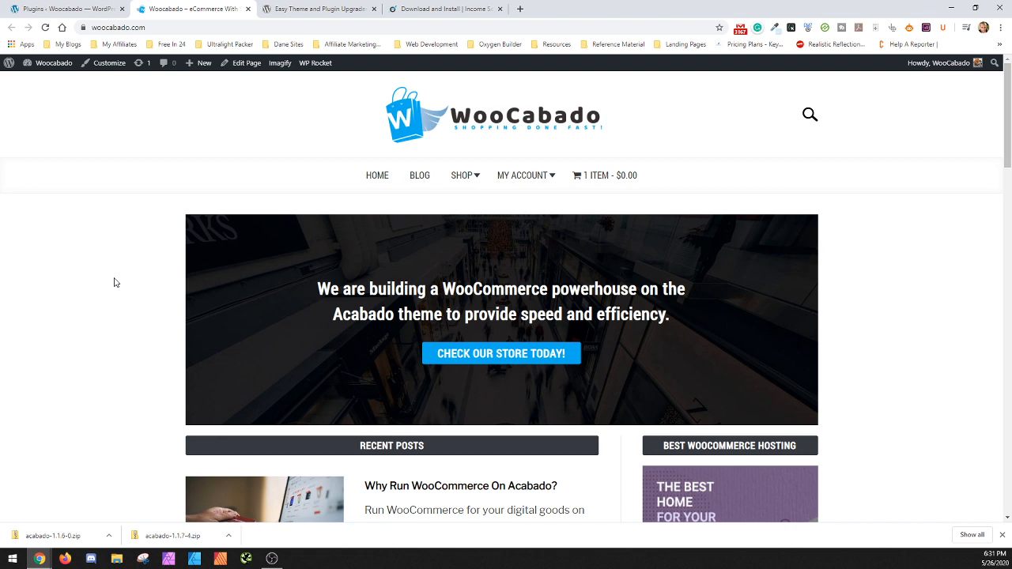
mouse_move(101, 422)
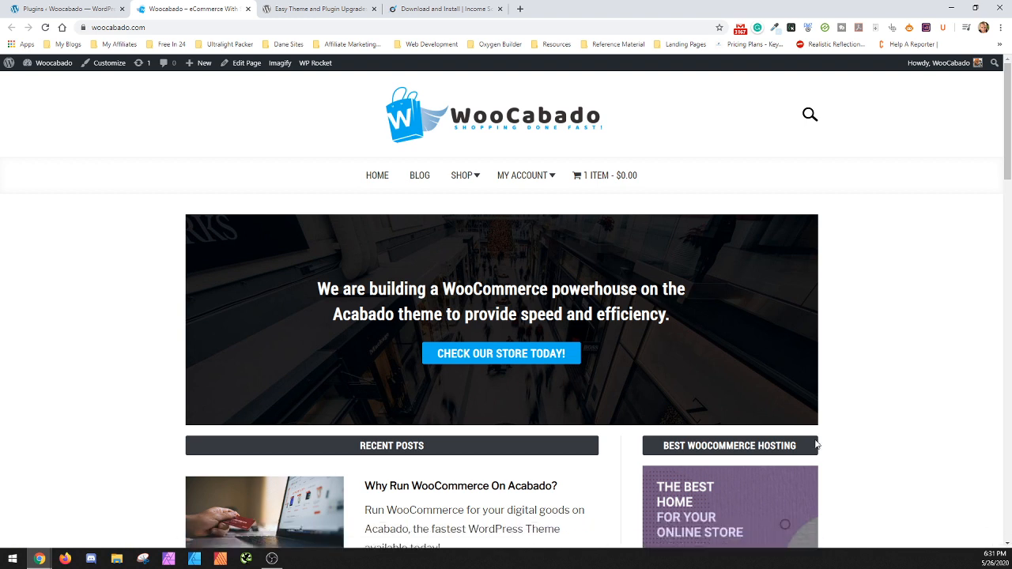
mouse_move(158, 300)
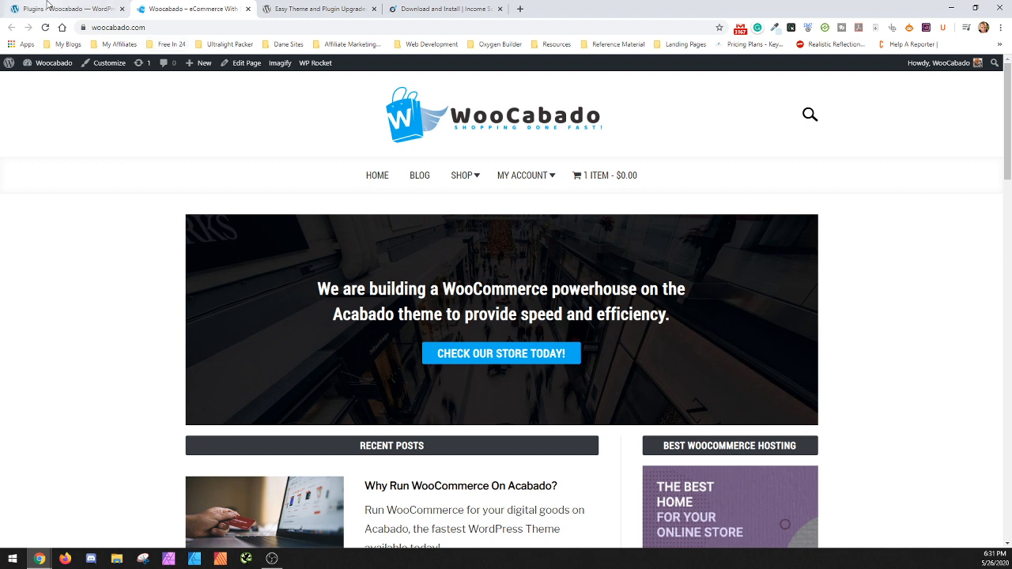
mouse_move(67, 8)
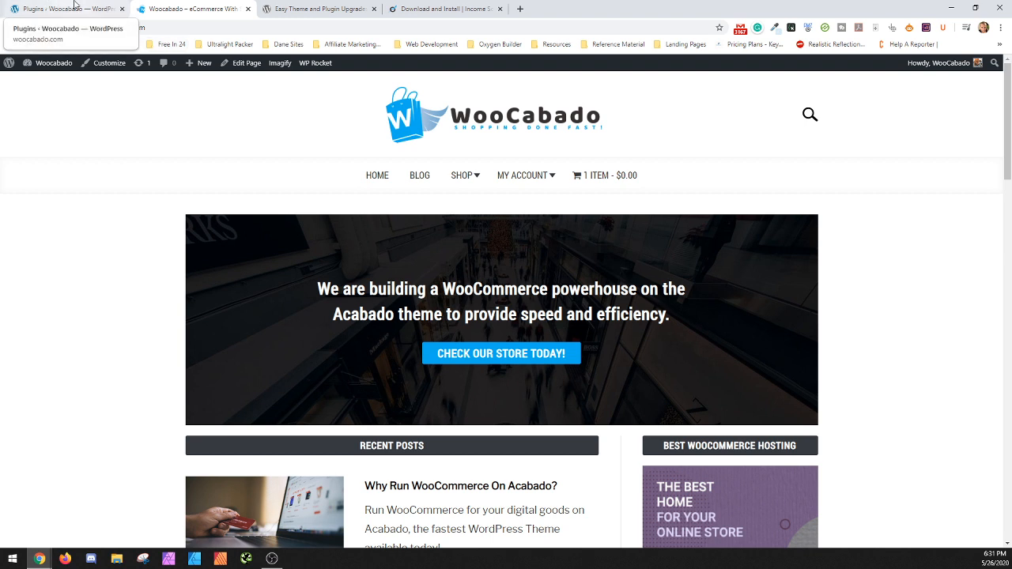